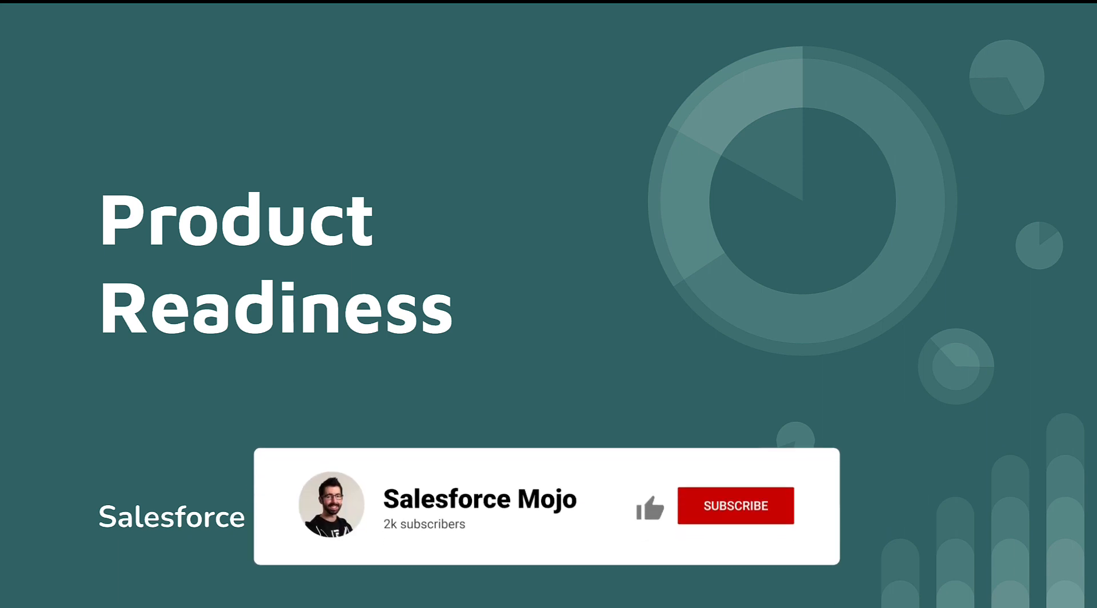
# Step: Show the bulk actions dropdown next to Import for the Tiny Homes products list
pyautogui.click(650, 503)
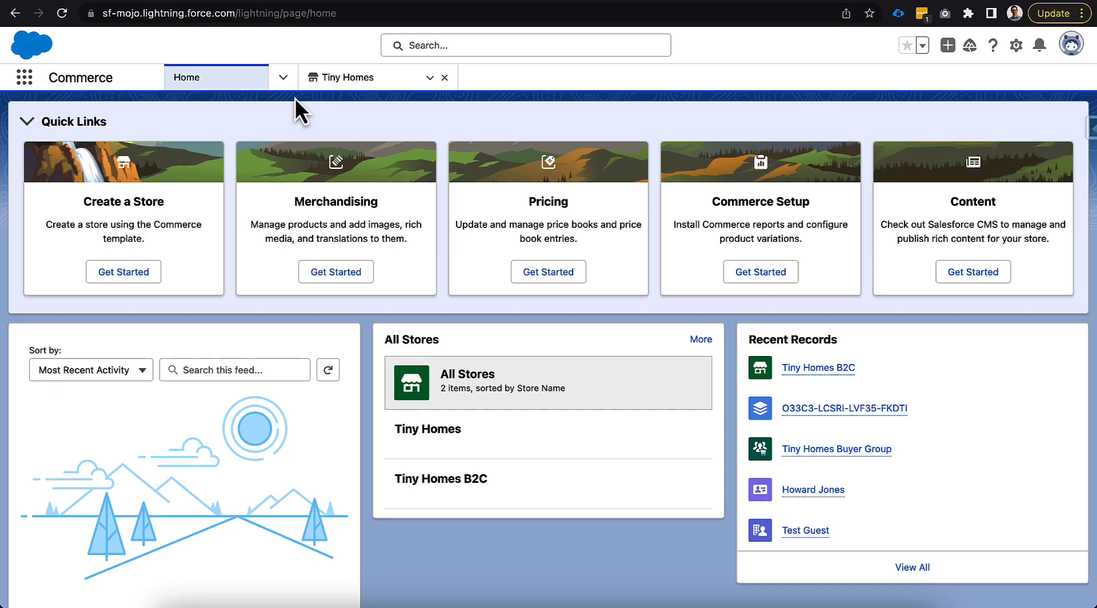
pyautogui.moveTo(349, 77)
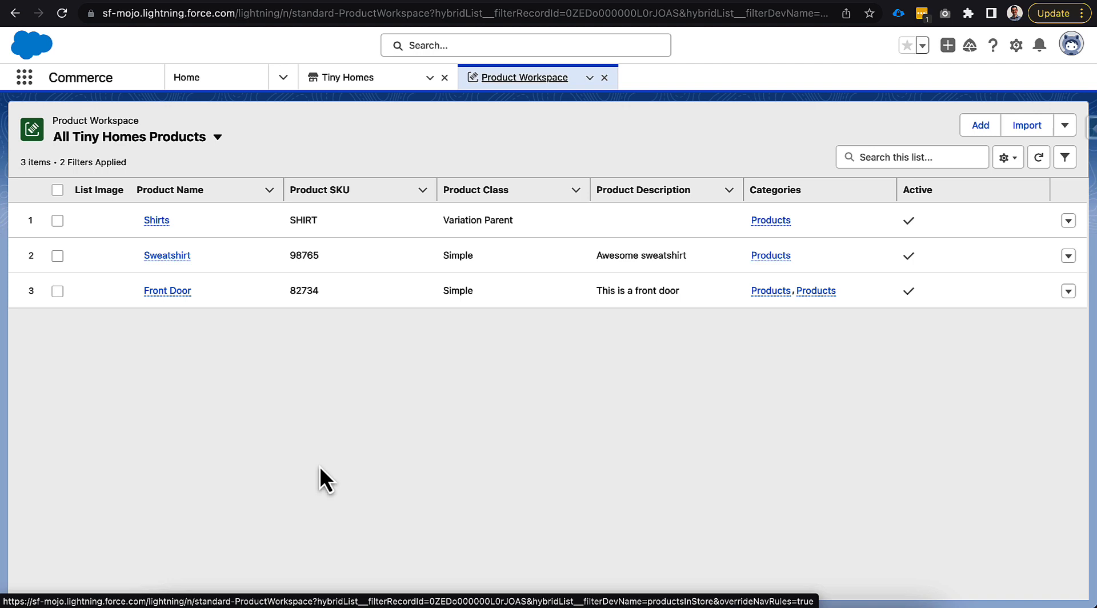
pyautogui.click(1065, 126)
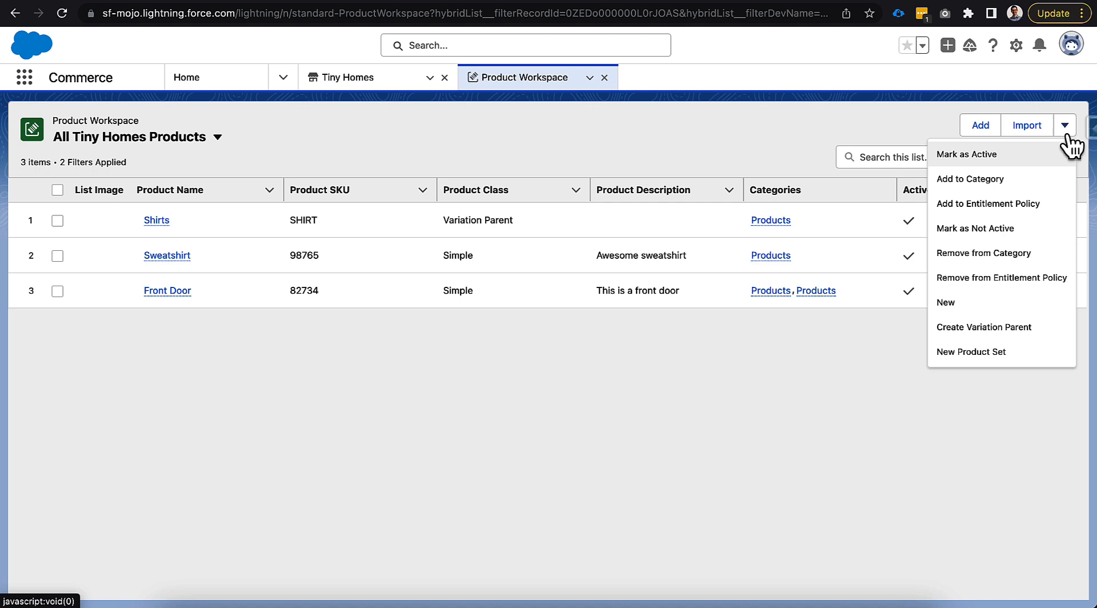
pyautogui.moveTo(1011, 348)
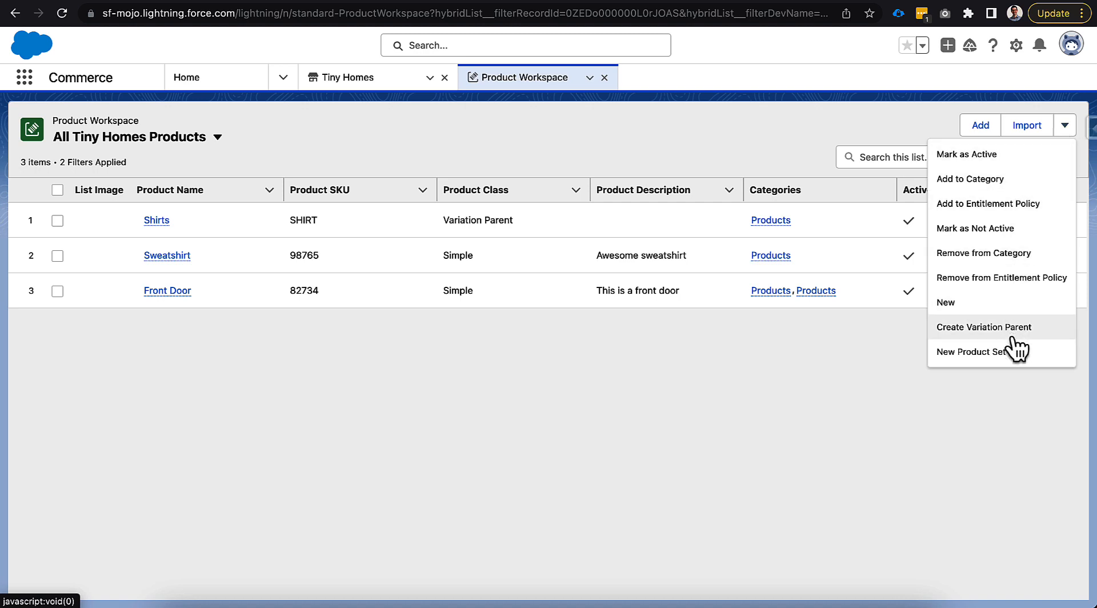
pyautogui.moveTo(1018, 357)
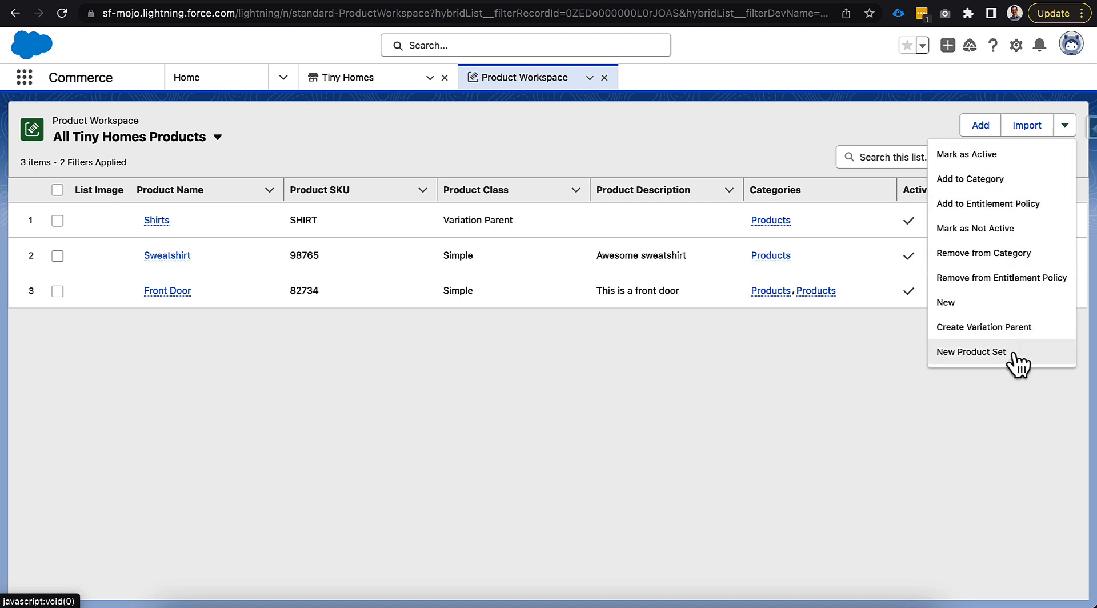
pyautogui.moveTo(923, 395)
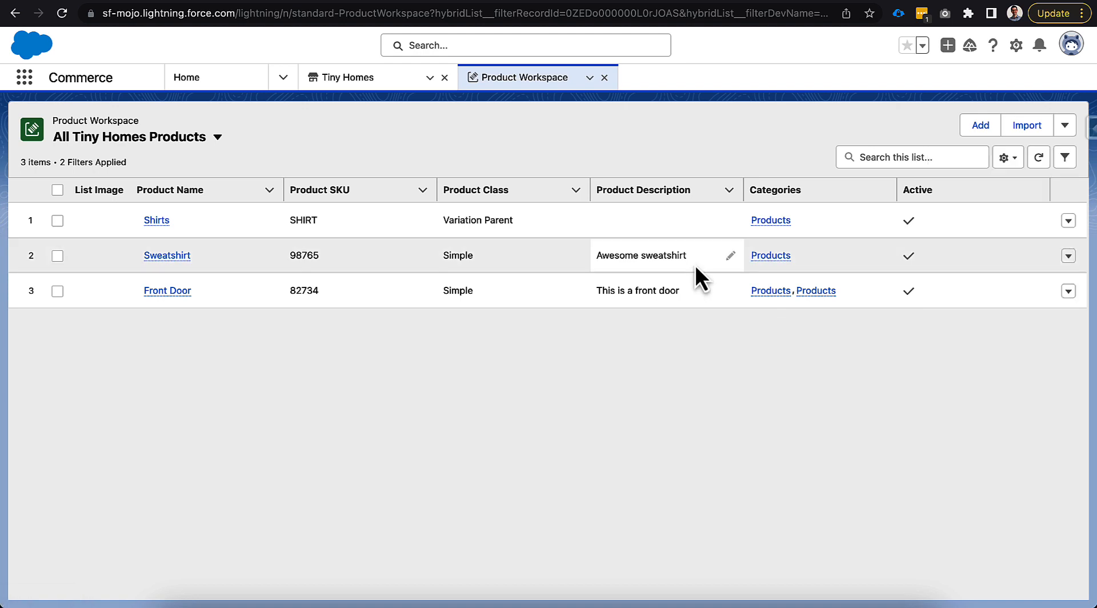
# Step: Navigate from the app page list to the Commerce Setup page
pyautogui.click(283, 76)
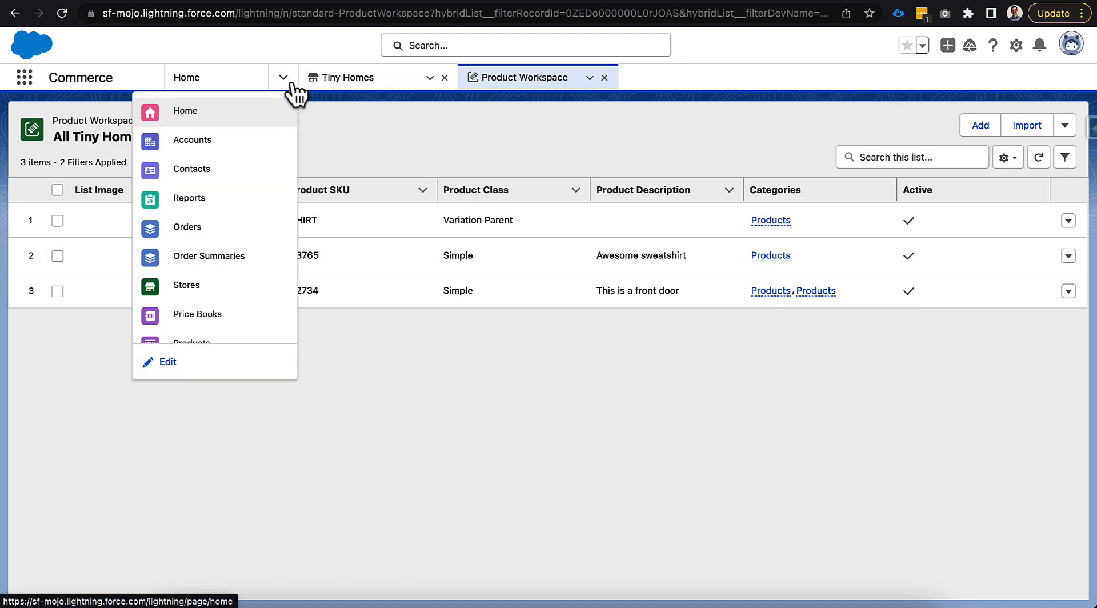
pyautogui.scroll(-3)
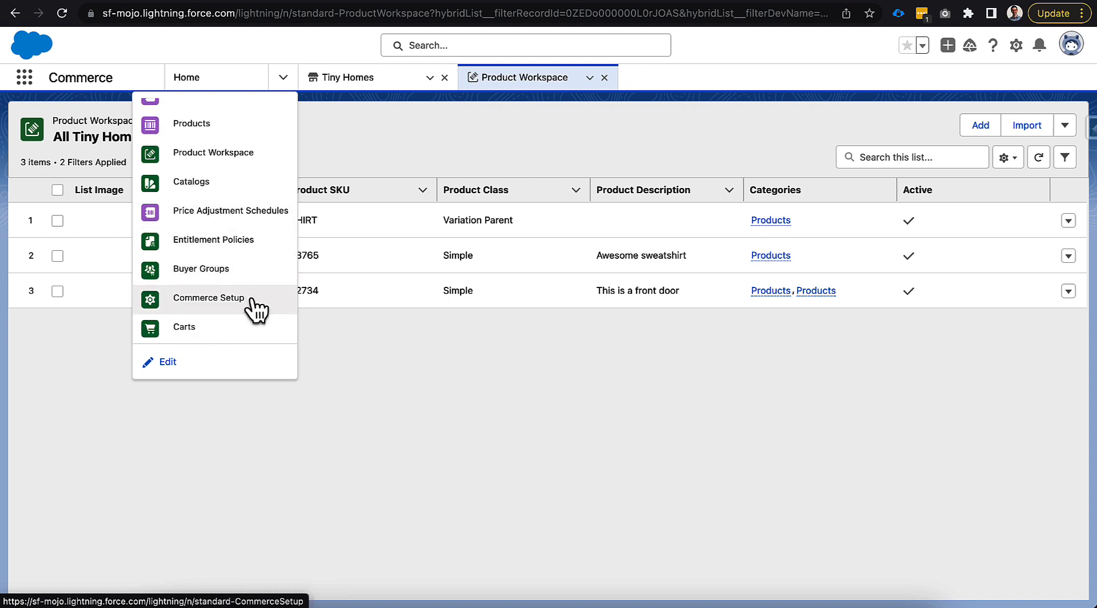
pyautogui.click(207, 297)
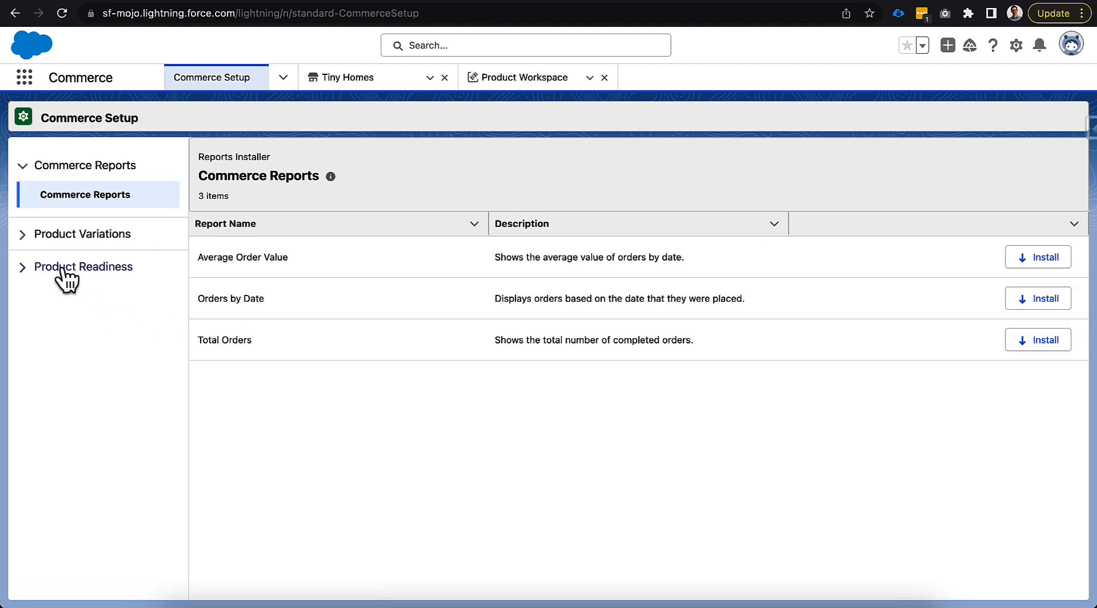
pyautogui.moveTo(115, 284)
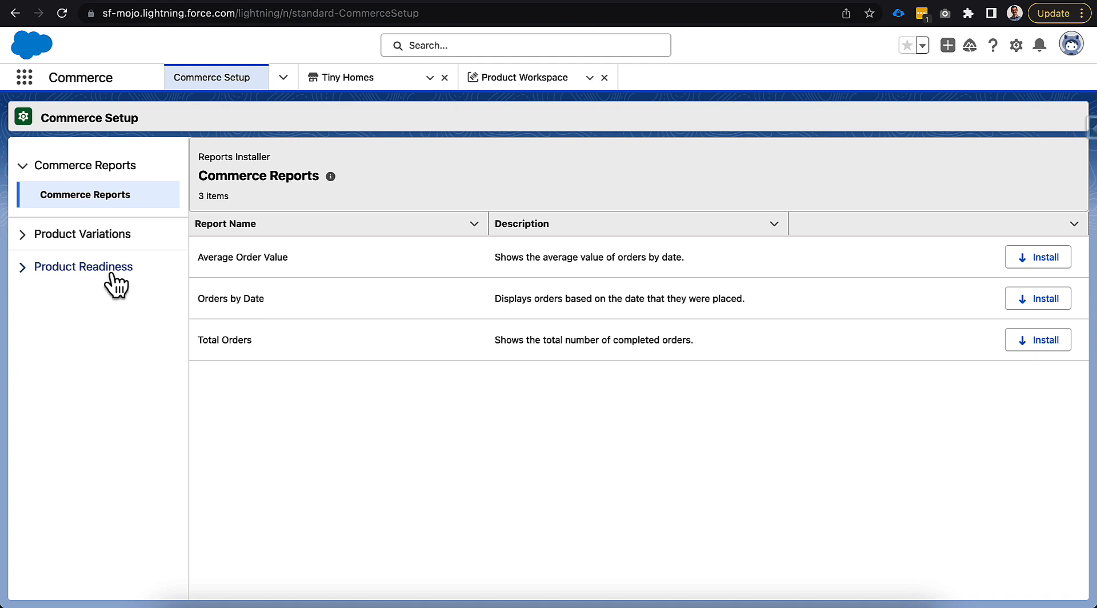
pyautogui.moveTo(106, 175)
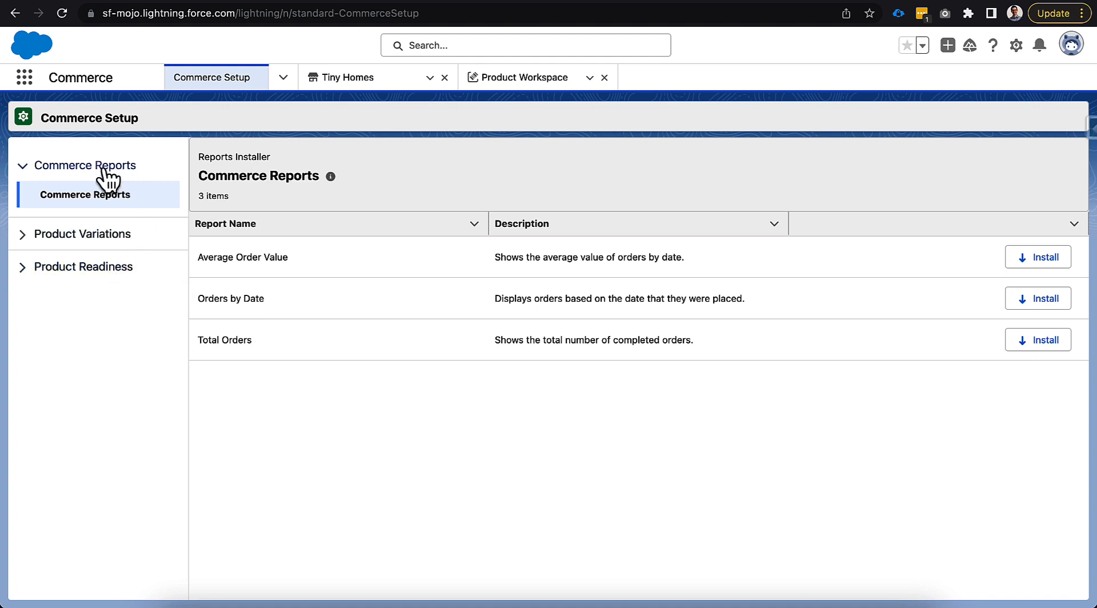
pyautogui.moveTo(124, 245)
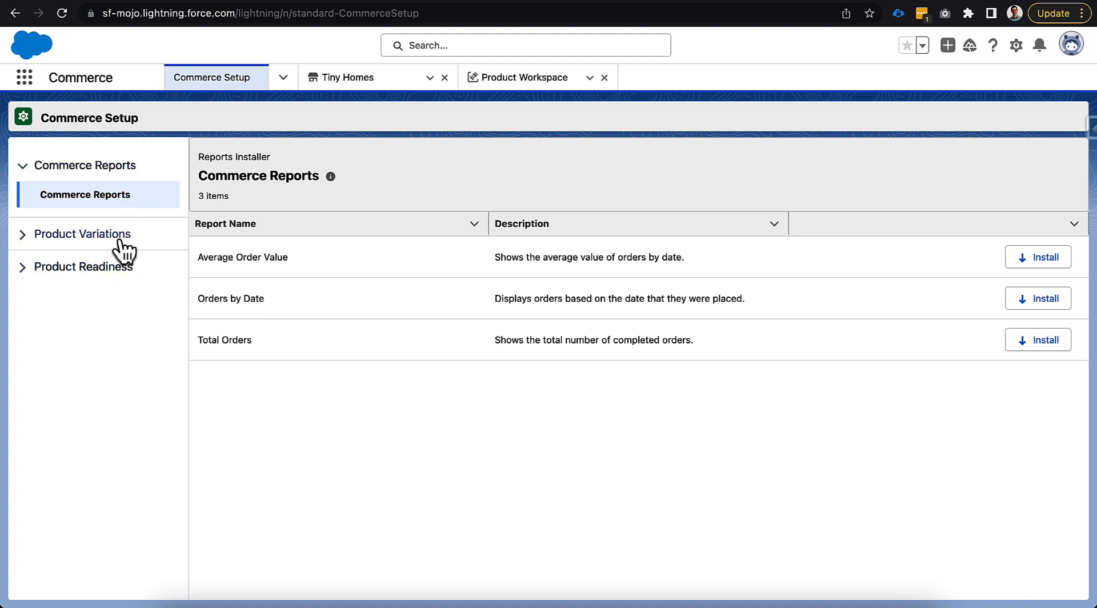
# Step: Enable Product Readiness and Category Recommendations in the Product Readiness setup
pyautogui.click(83, 266)
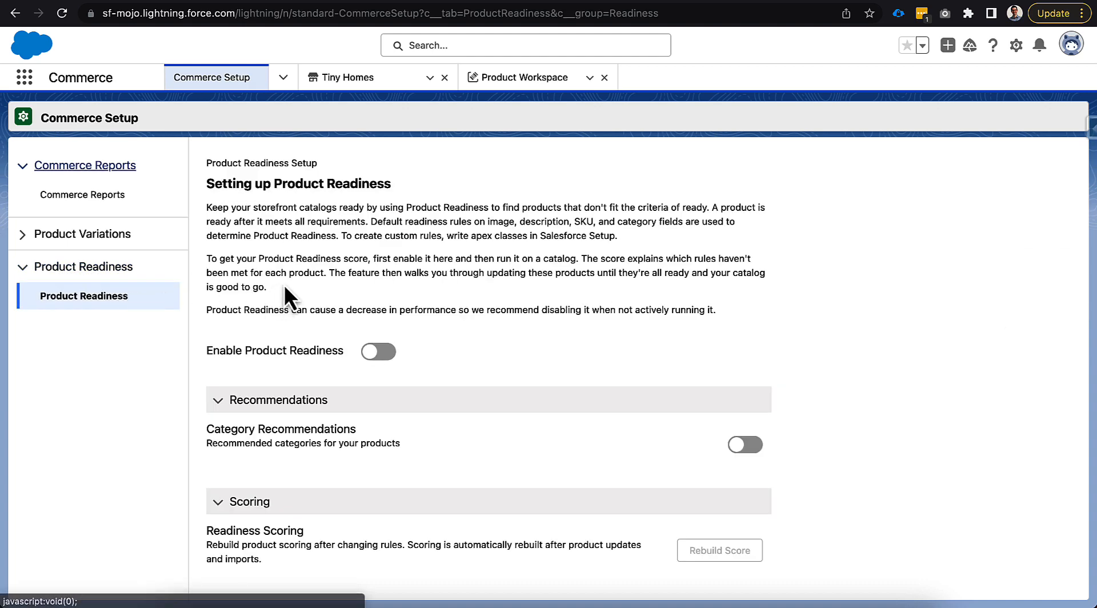
pyautogui.moveTo(451, 300)
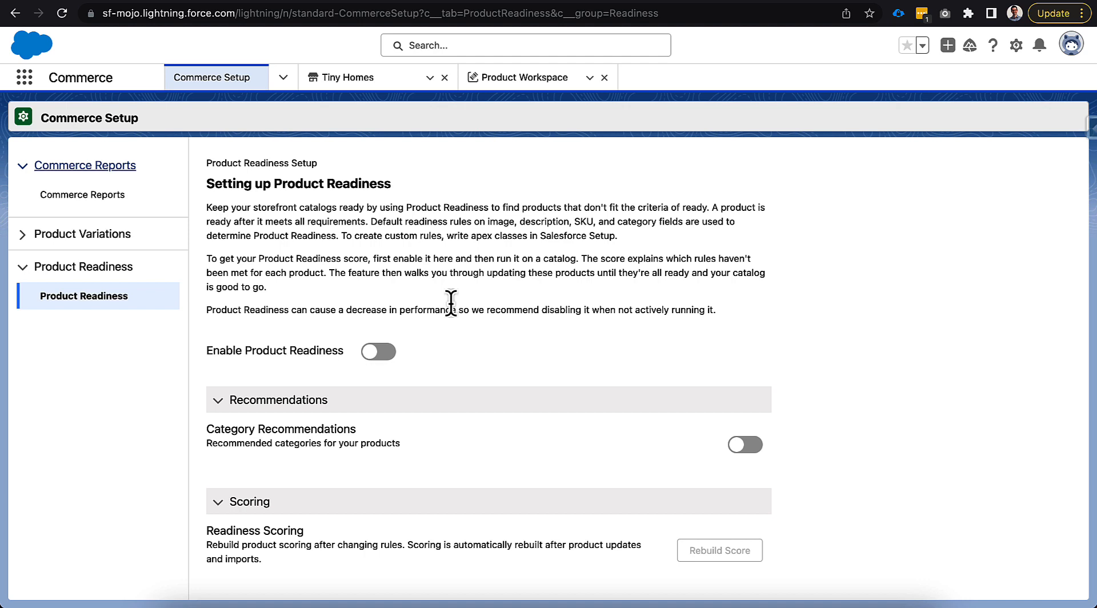
pyautogui.click(378, 351)
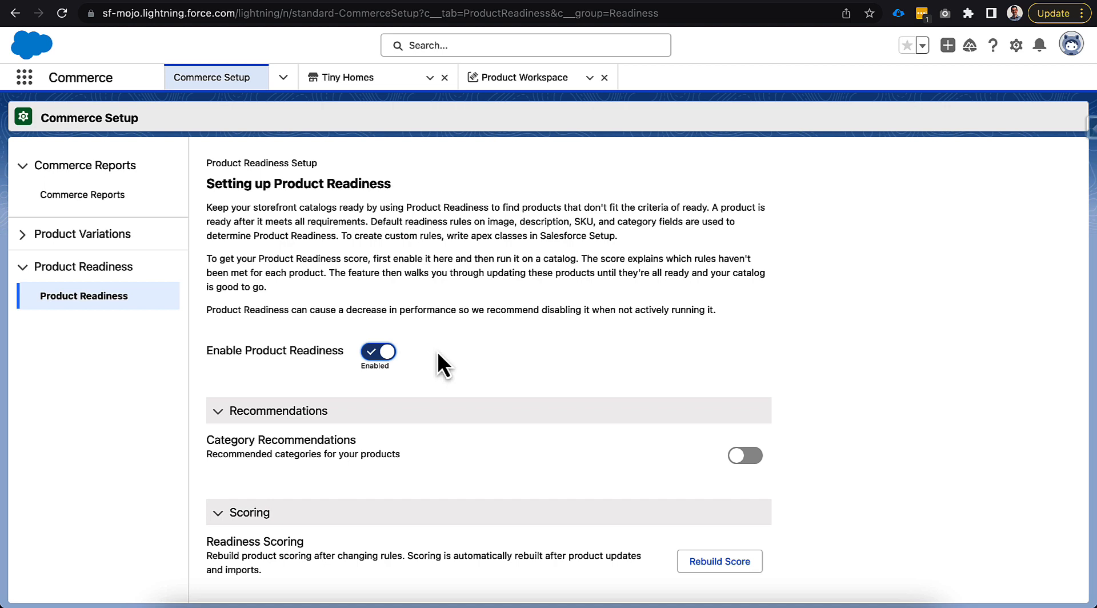
pyautogui.moveTo(632, 476)
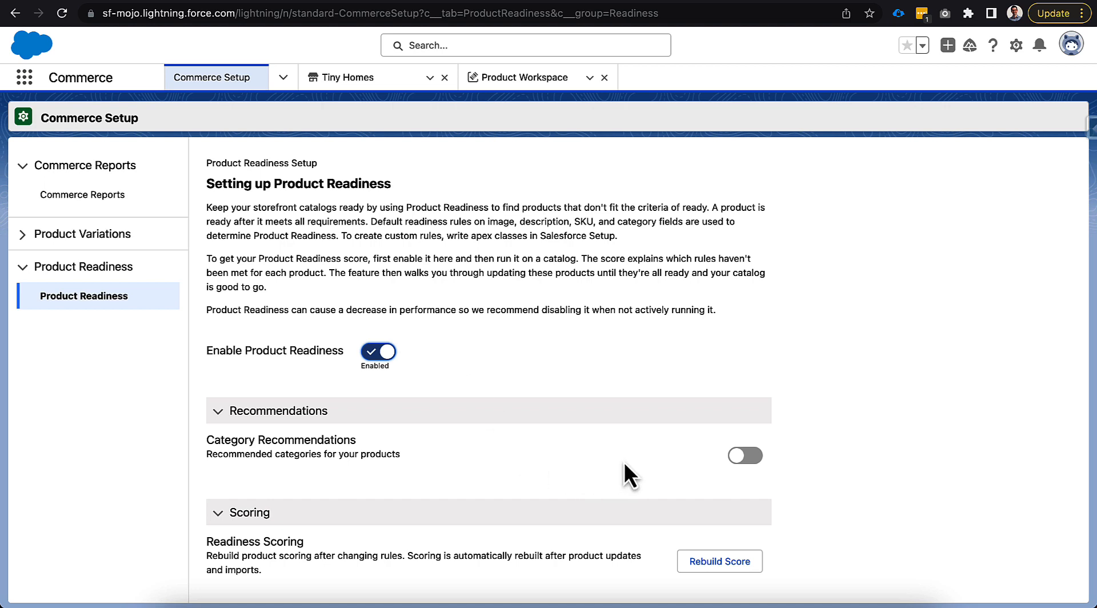
pyautogui.moveTo(702, 475)
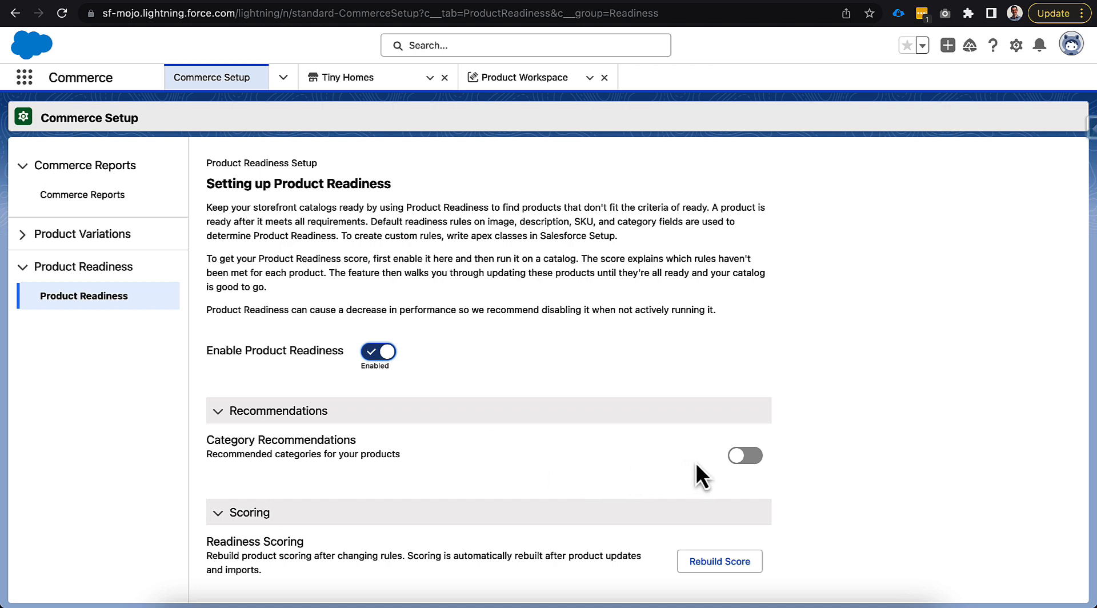
pyautogui.click(744, 456)
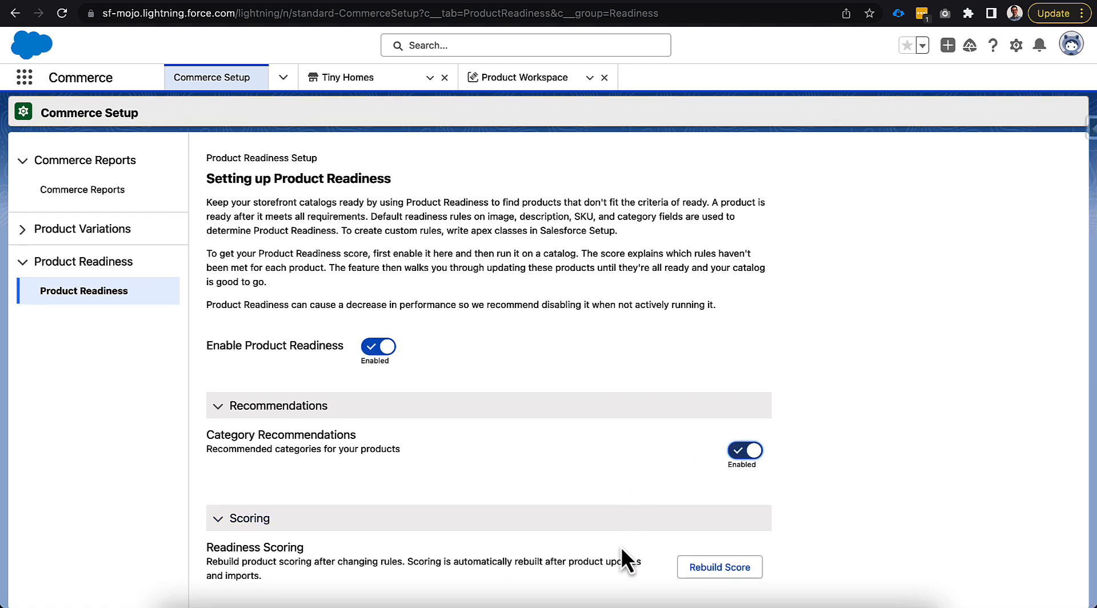
pyautogui.moveTo(665, 574)
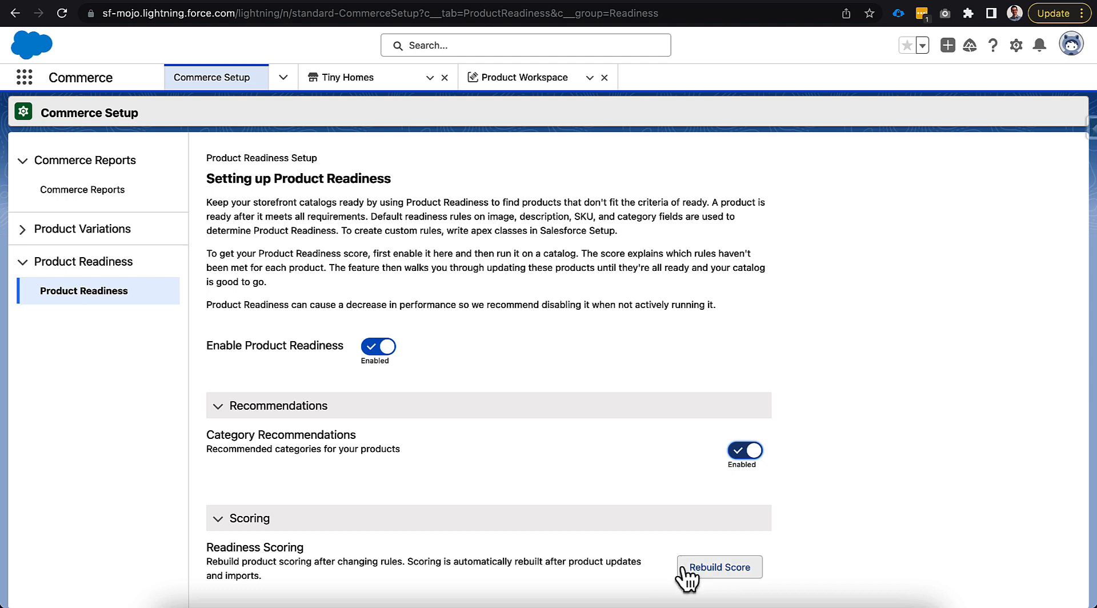
# Step: Start a readiness score rebuild and return to the Product Workspace
pyautogui.click(719, 567)
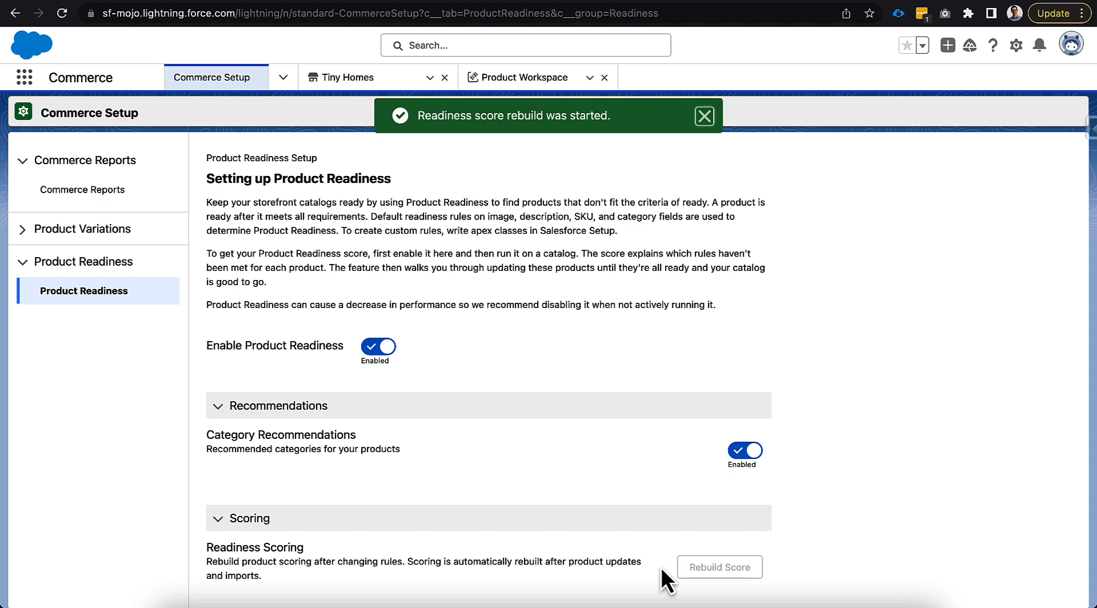
pyautogui.click(704, 116)
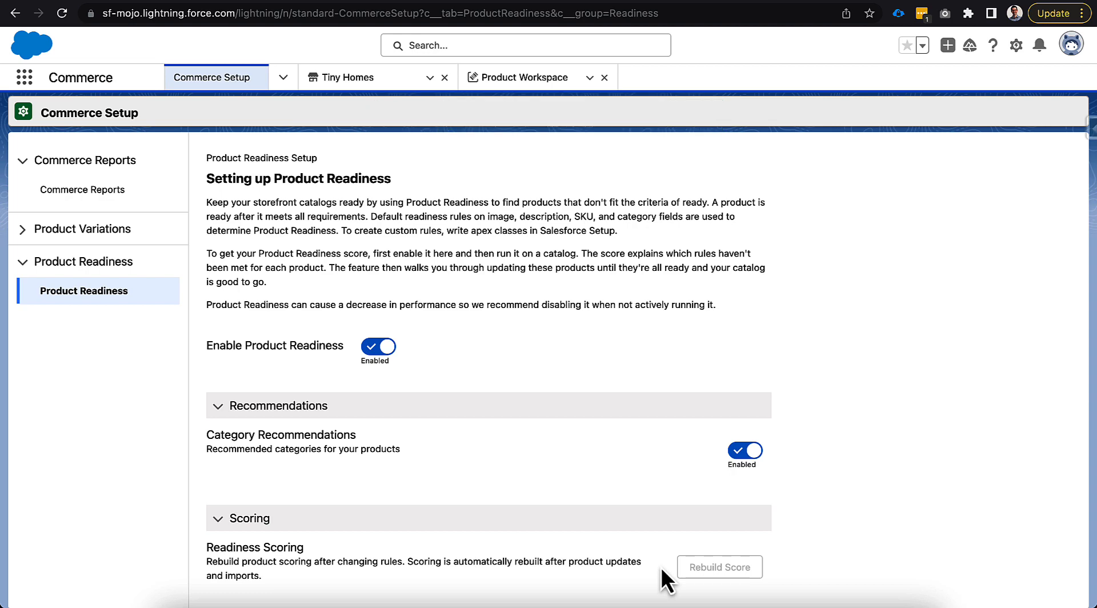
pyautogui.click(525, 76)
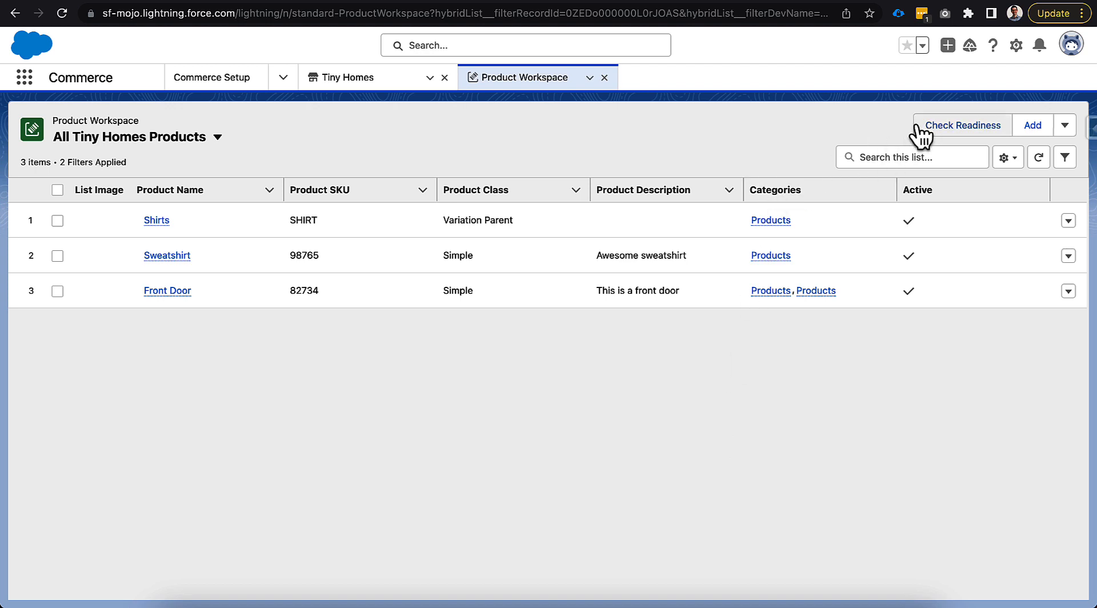
pyautogui.click(961, 125)
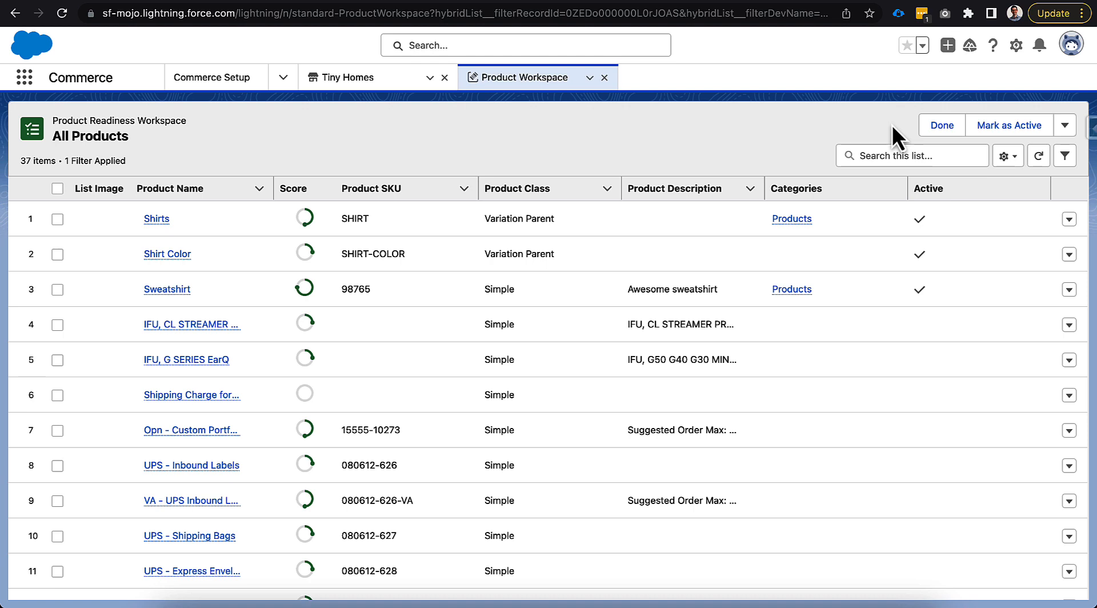
pyautogui.moveTo(699, 133)
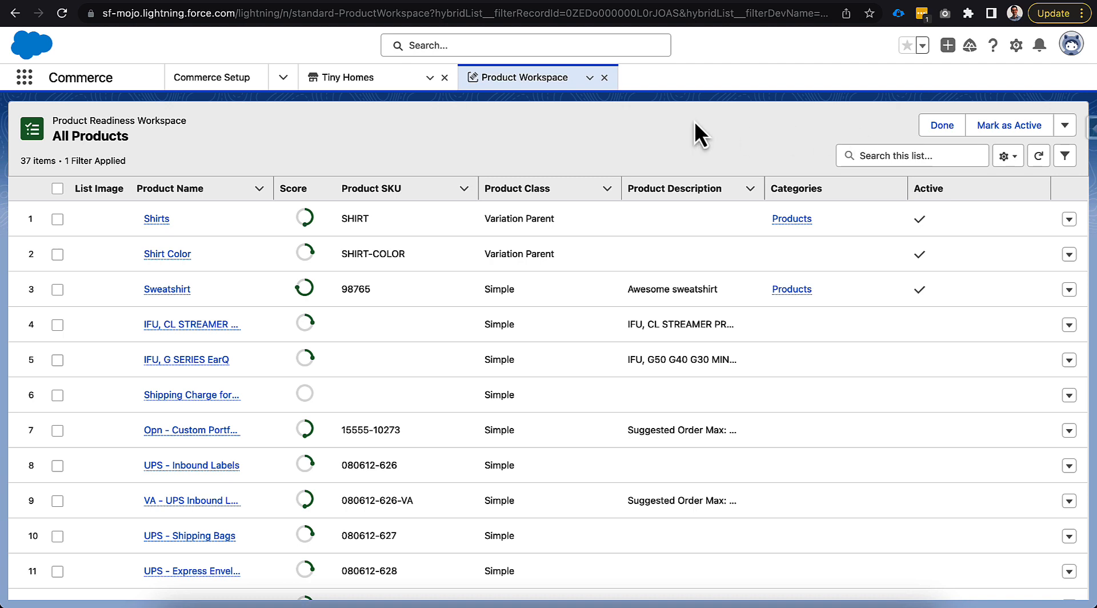
pyautogui.moveTo(395, 158)
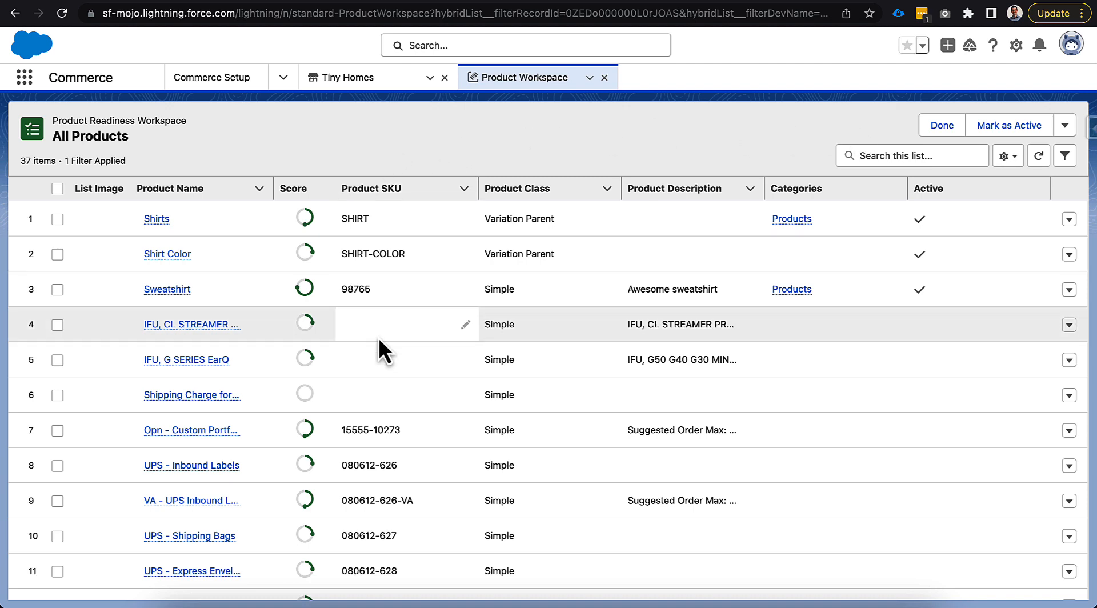
pyautogui.scroll(-3)
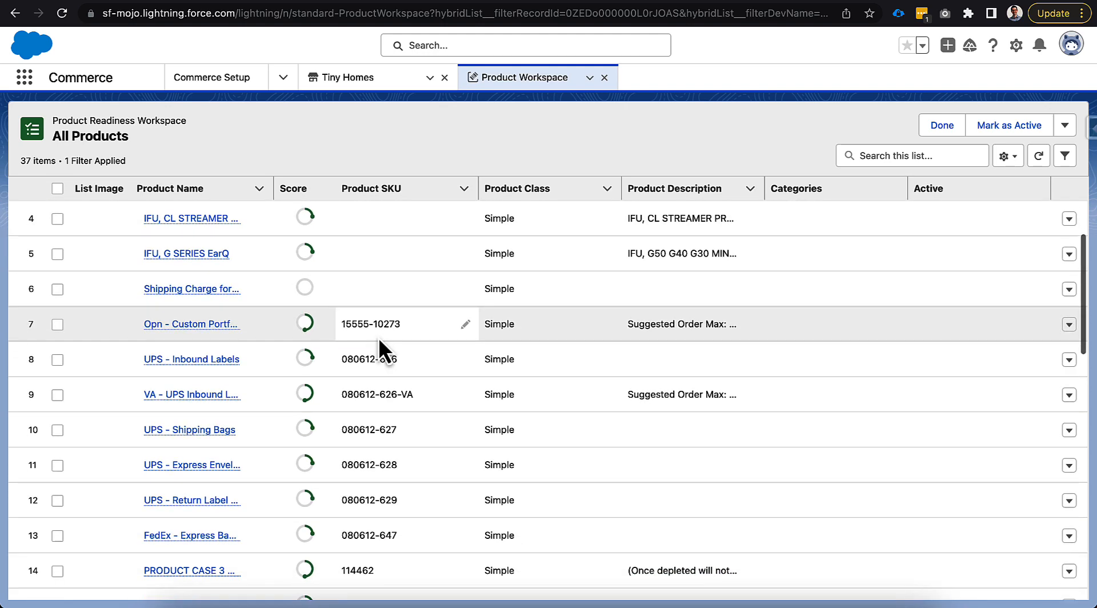
pyautogui.scroll(3)
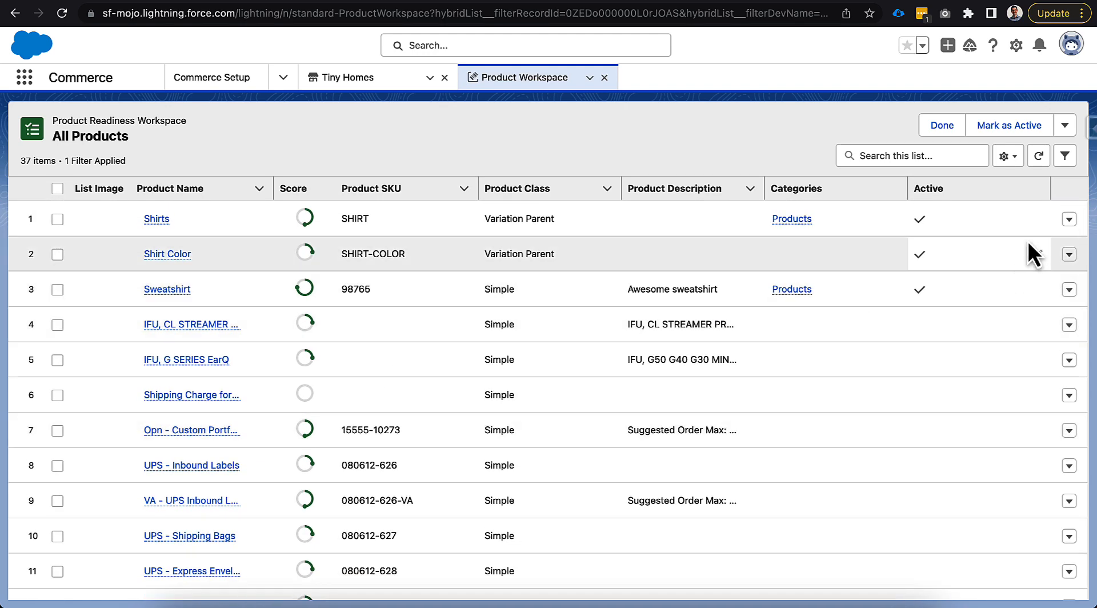
# Step: Show the Filters panel and the Shirts readiness details breakdown
pyautogui.click(1063, 155)
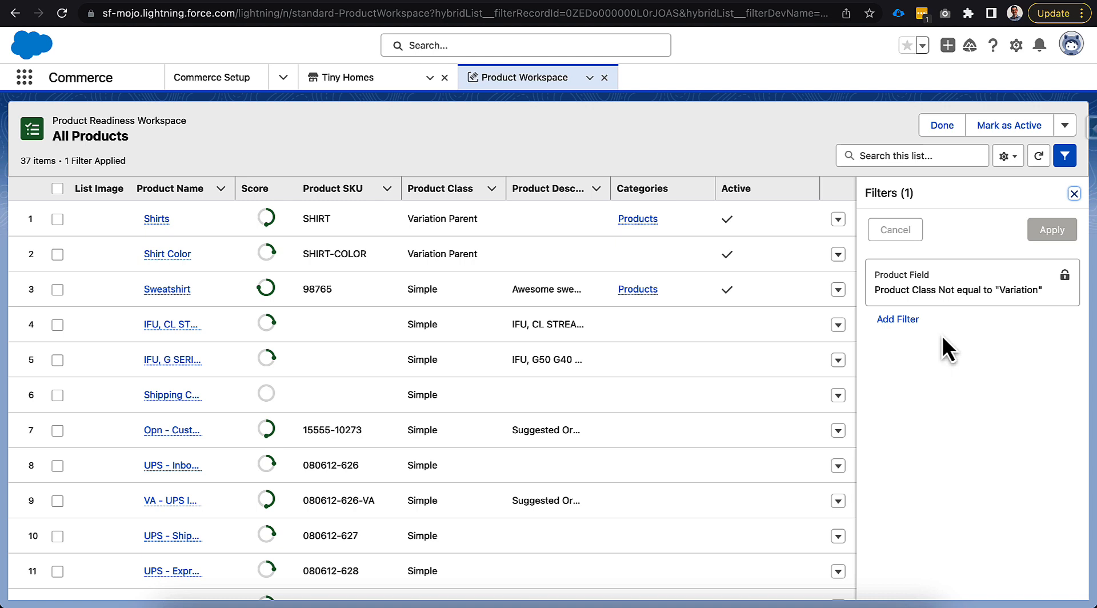
pyautogui.moveTo(898, 318)
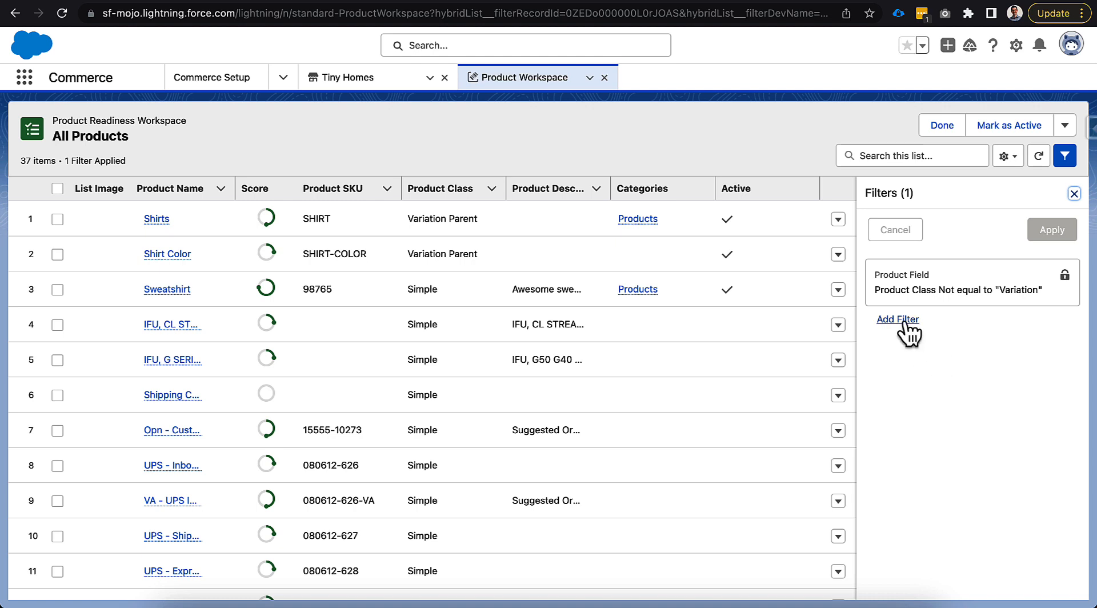
pyautogui.click(1073, 194)
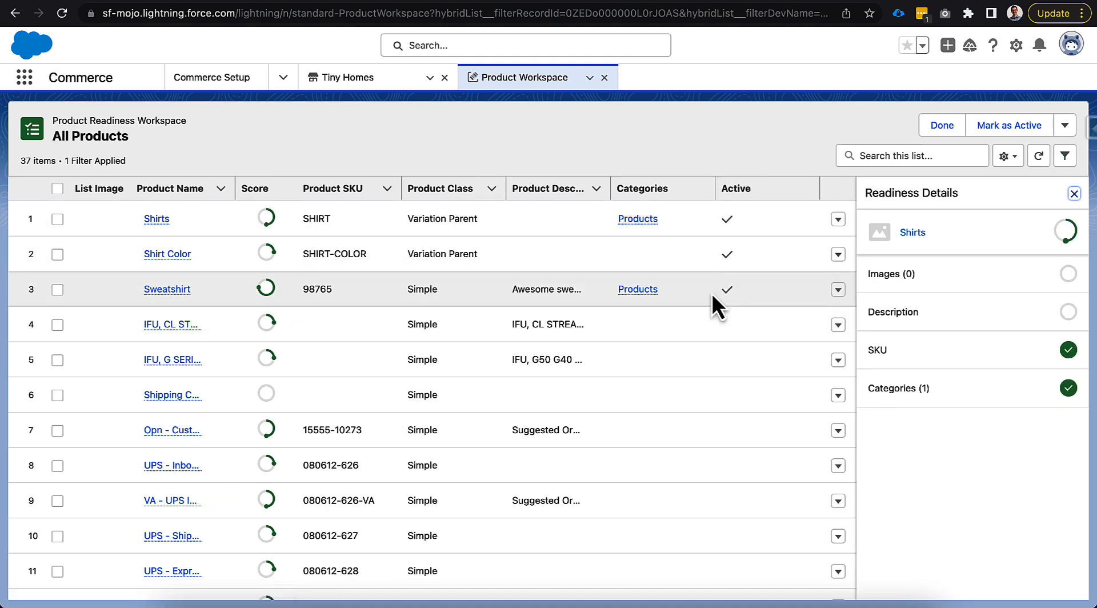
pyautogui.moveTo(940, 305)
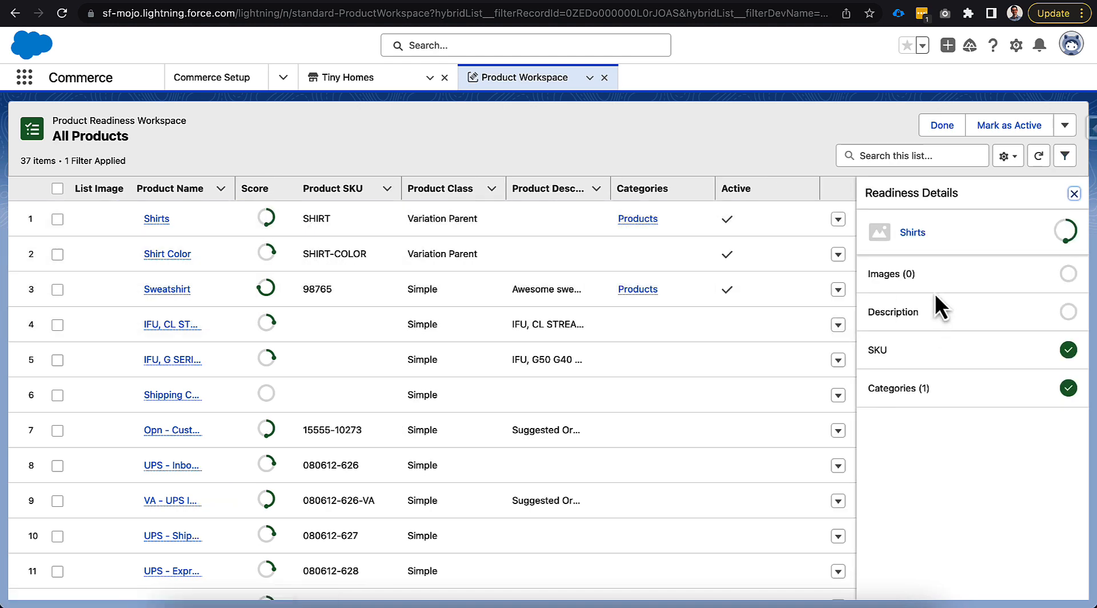
pyautogui.moveTo(937, 297)
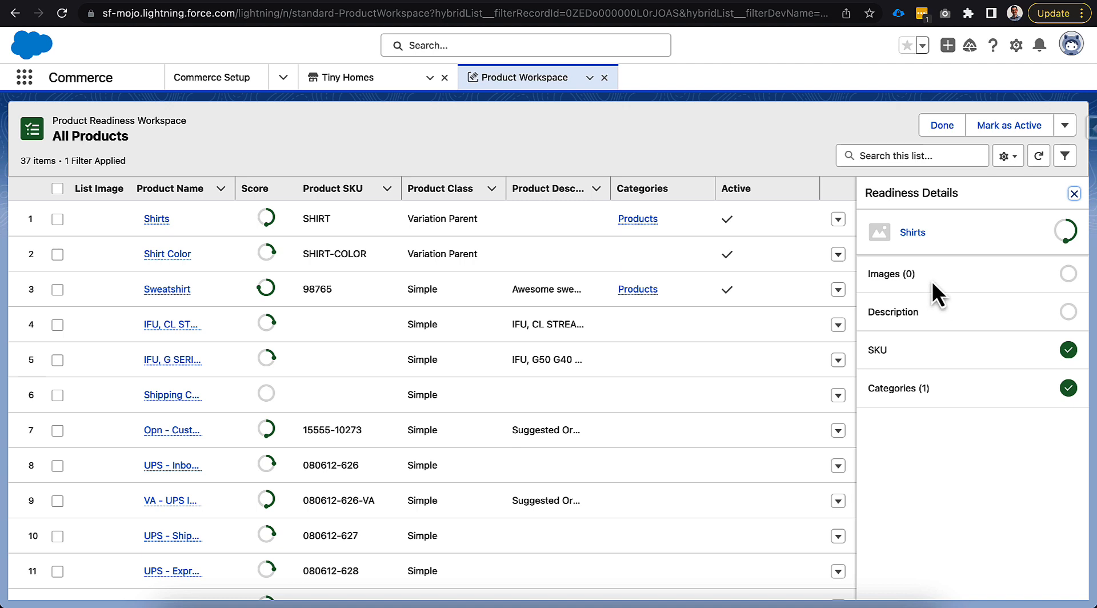
pyautogui.moveTo(930, 315)
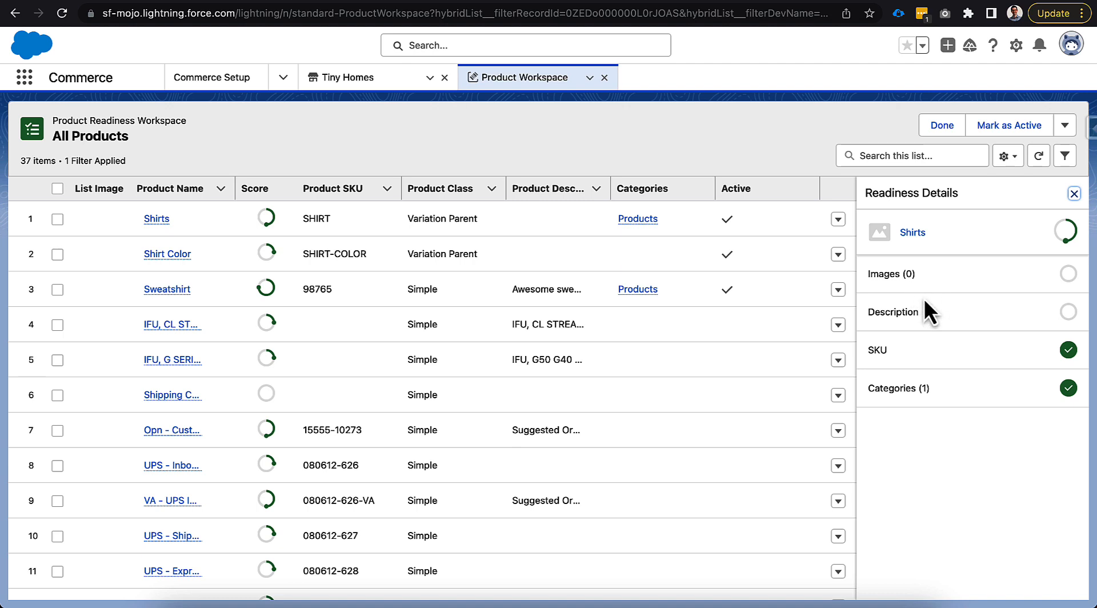
pyautogui.moveTo(1068, 388)
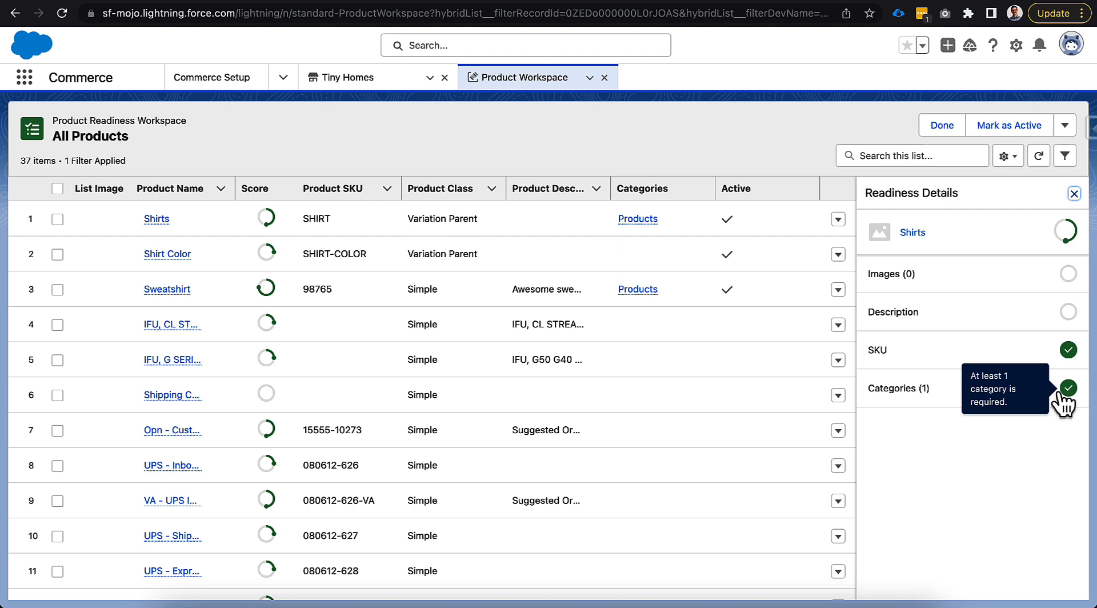
pyautogui.moveTo(900, 319)
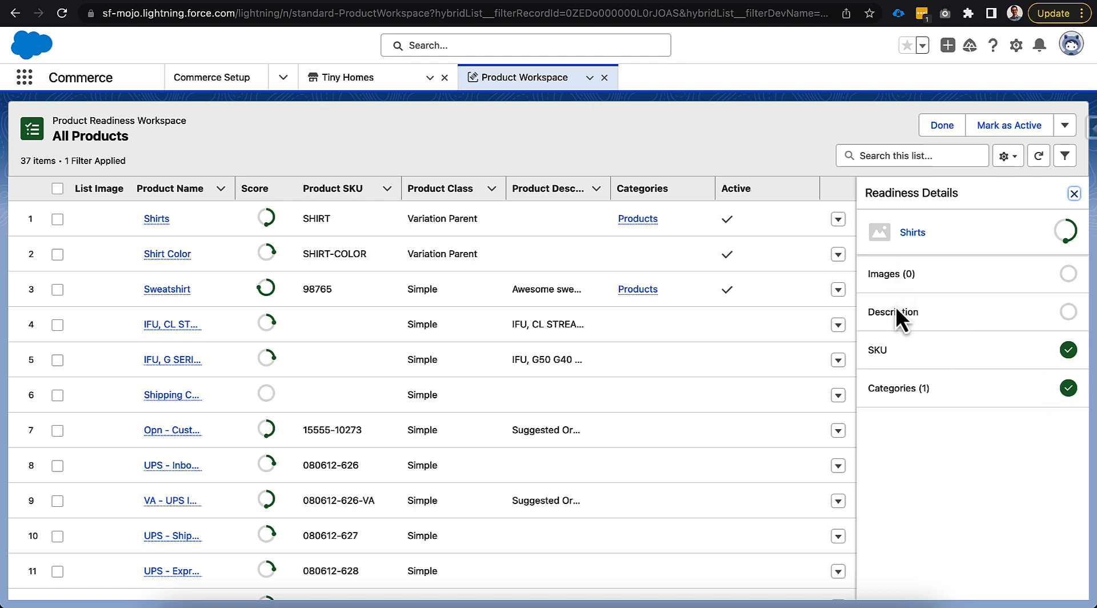
pyautogui.moveTo(959, 329)
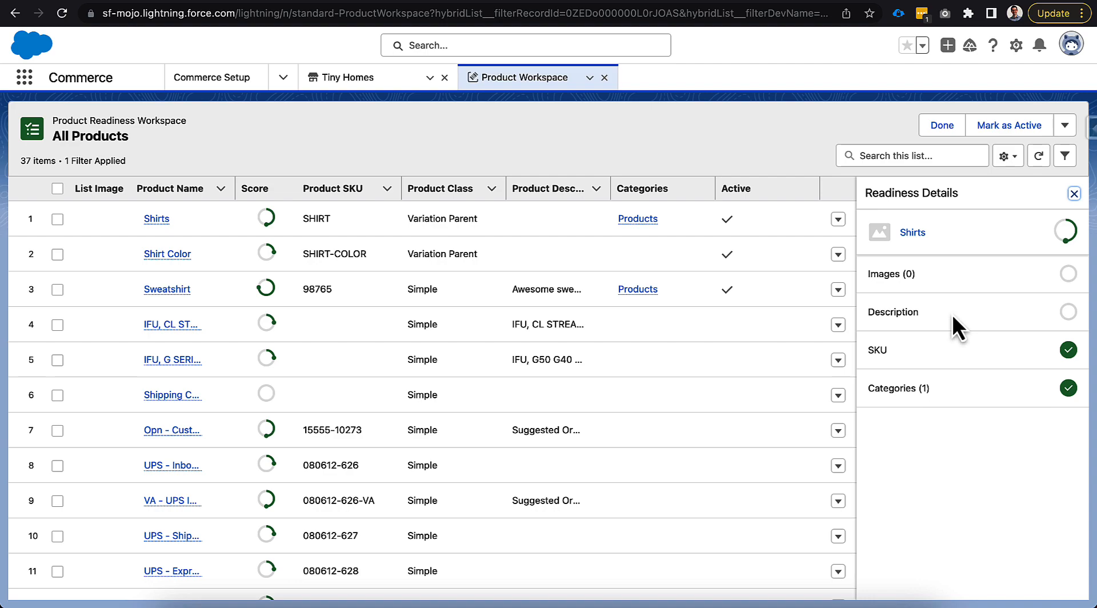
# Step: View readiness details for Drop-In Kitchen Sink Bundle, then Kitchen Soap Dispenser
pyautogui.scroll(-3)
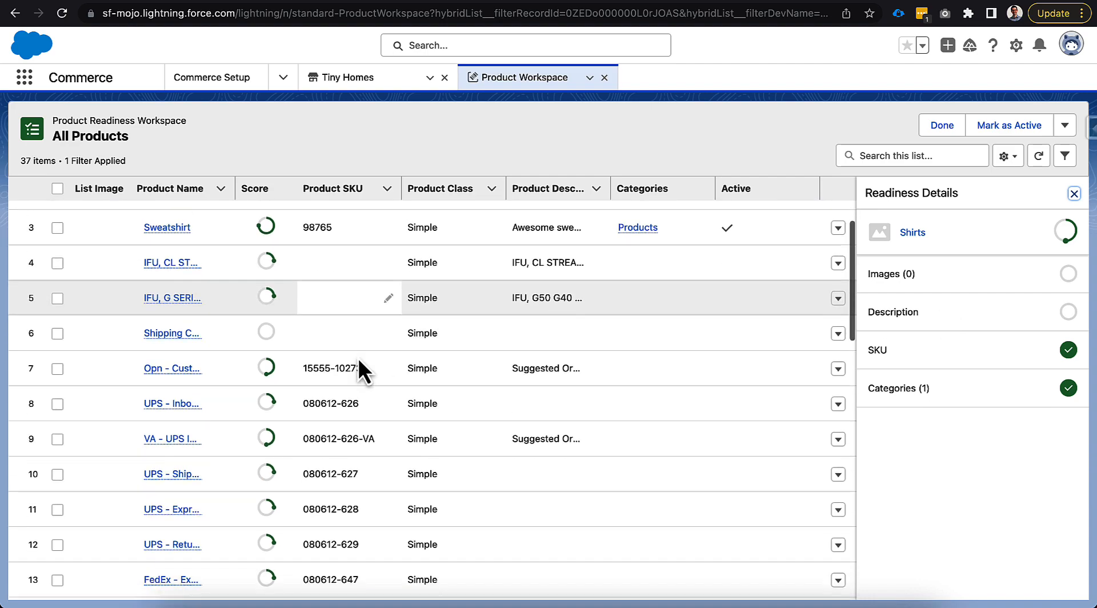
pyautogui.scroll(-3)
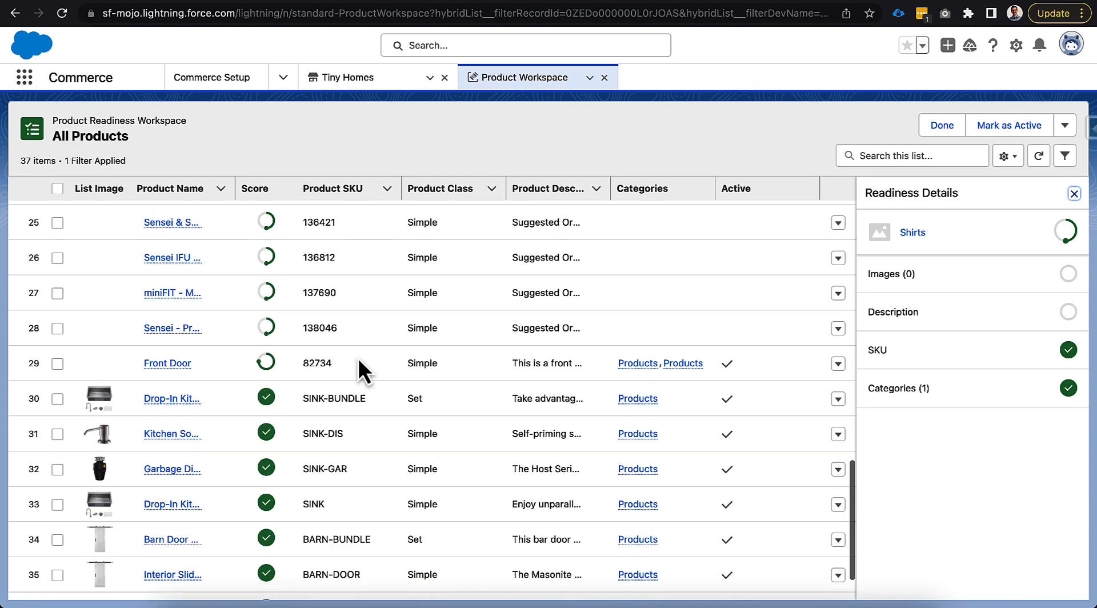
pyautogui.scroll(-3)
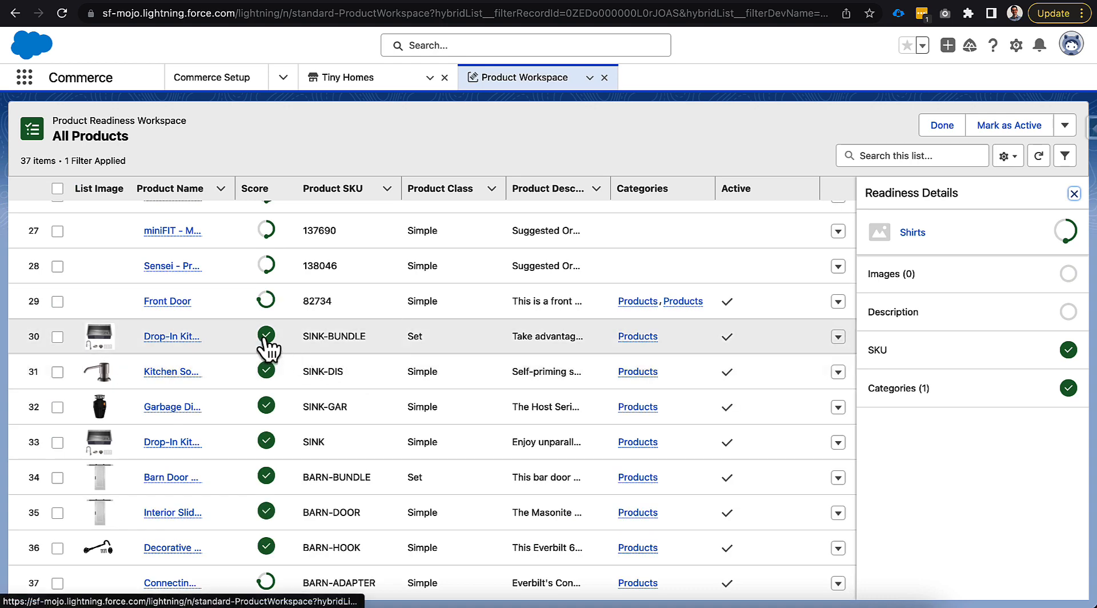
pyautogui.click(266, 336)
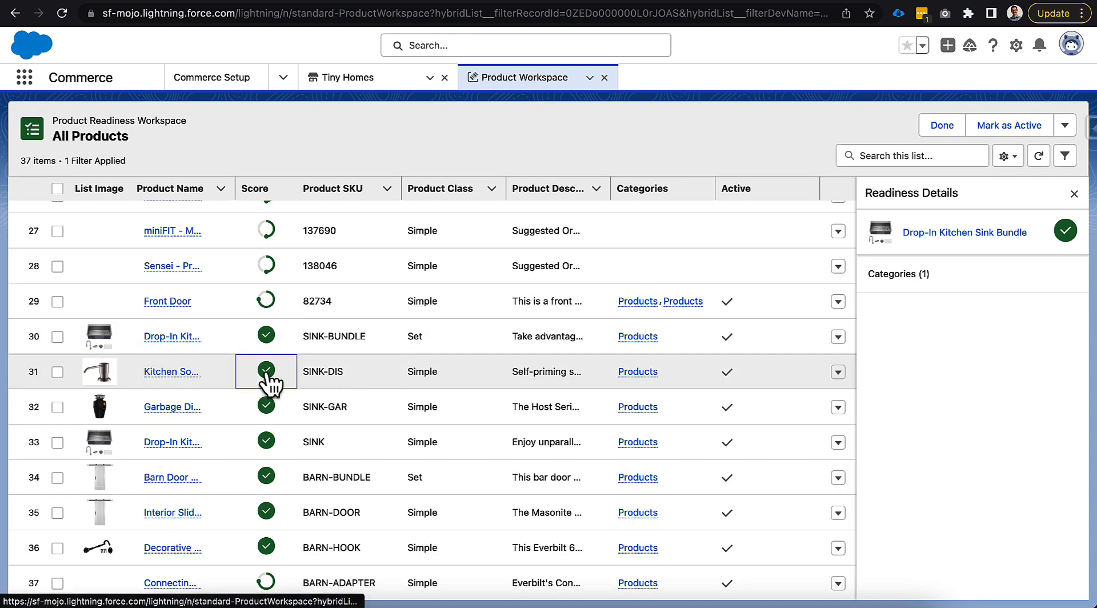
pyautogui.click(266, 371)
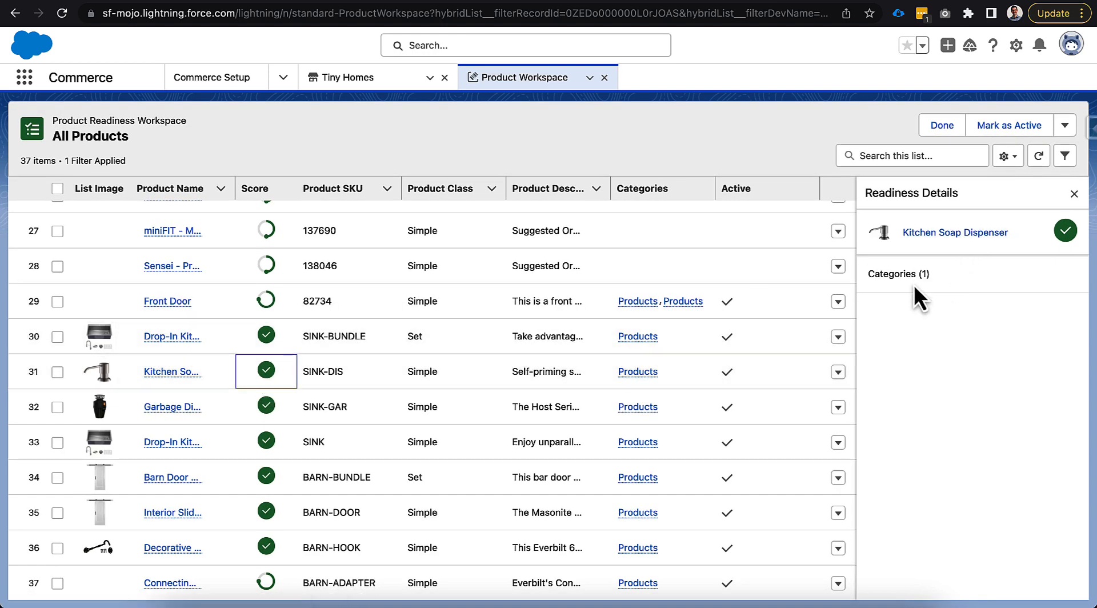
pyautogui.moveTo(594, 367)
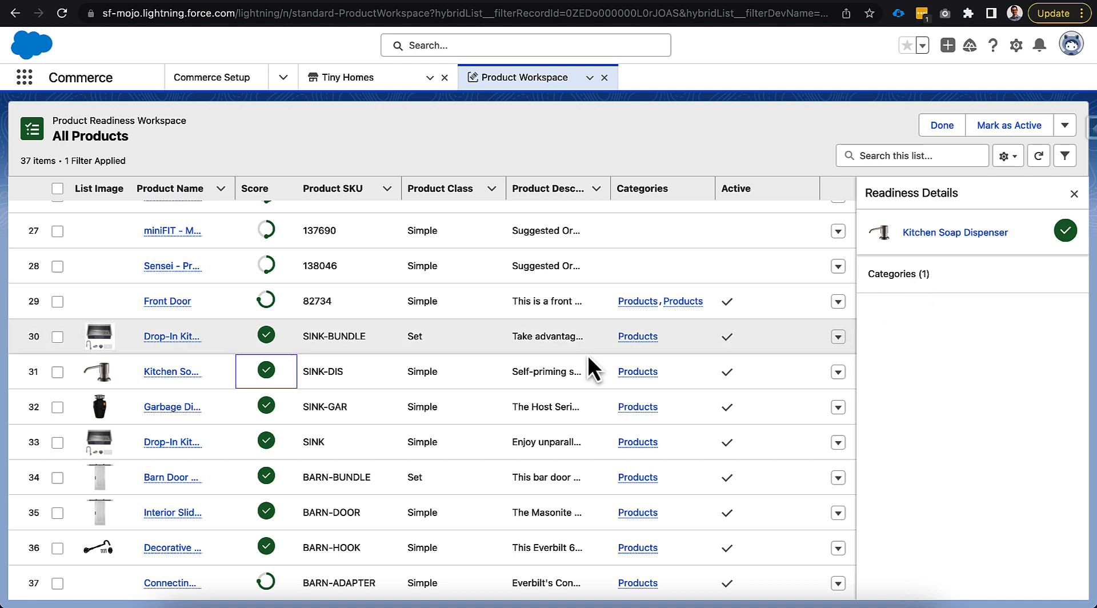
pyautogui.moveTo(322, 367)
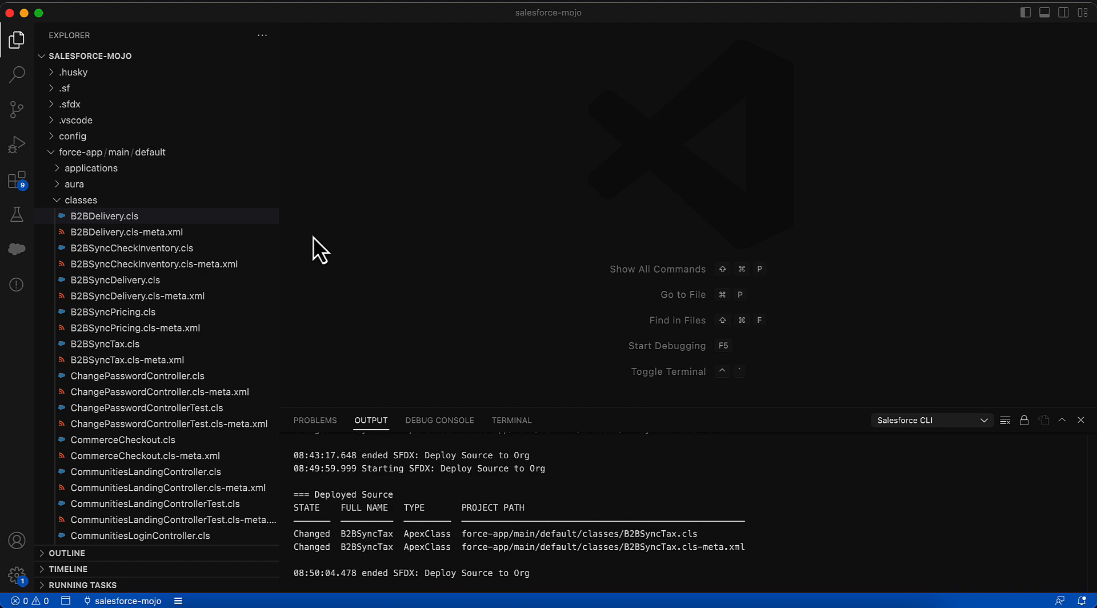
# Step: Create a new Apex class in the classes folder named CustomProductReadiness
pyautogui.rightClick(83, 199)
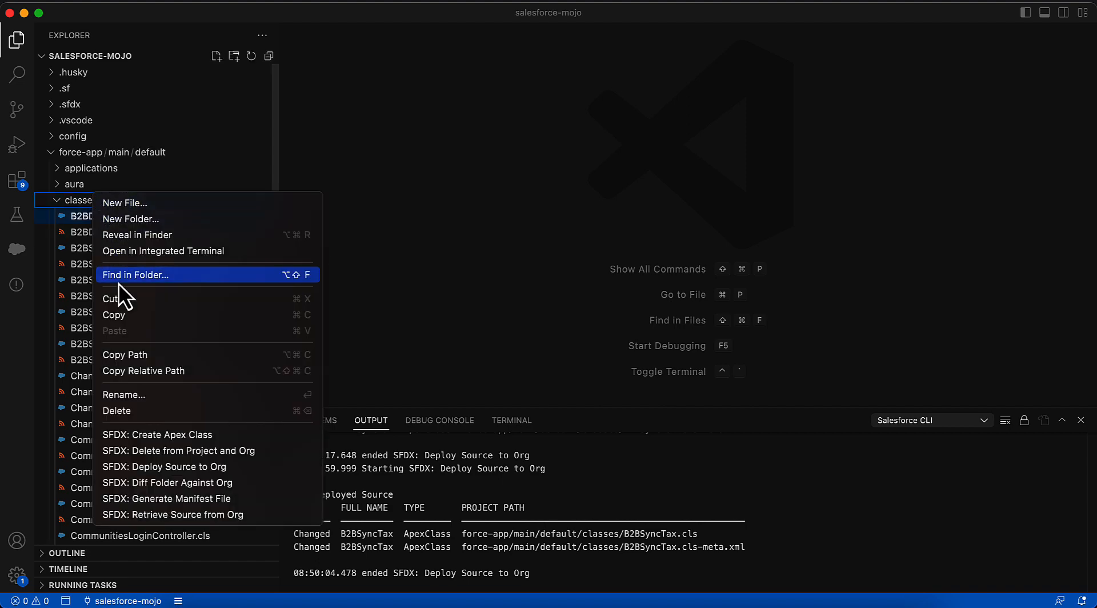
pyautogui.click(125, 203)
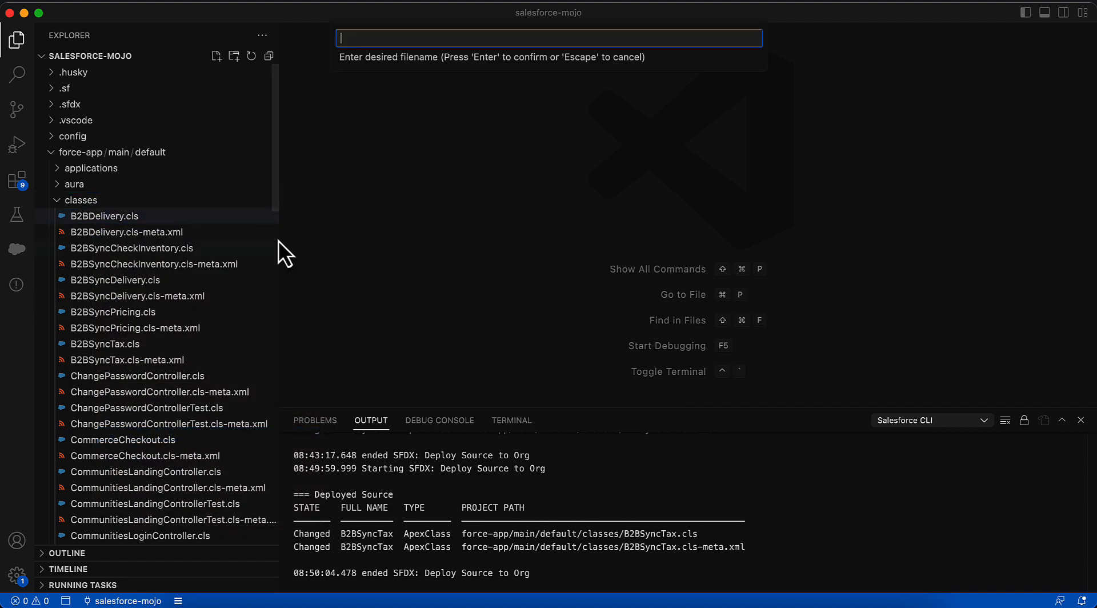
pyautogui.write('CustomProdu')
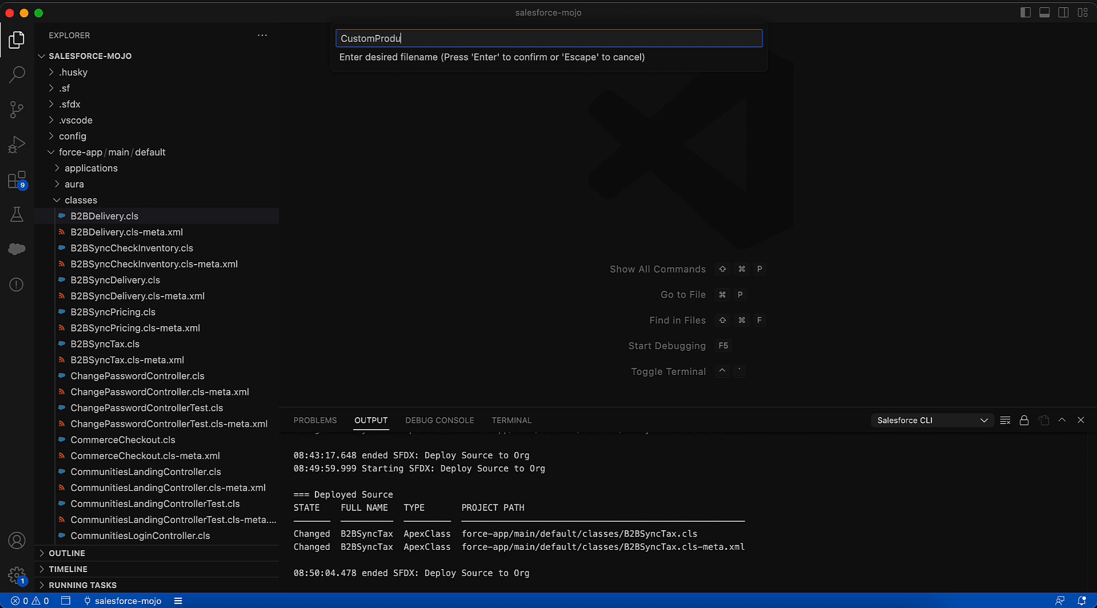
pyautogui.write('ctRead')
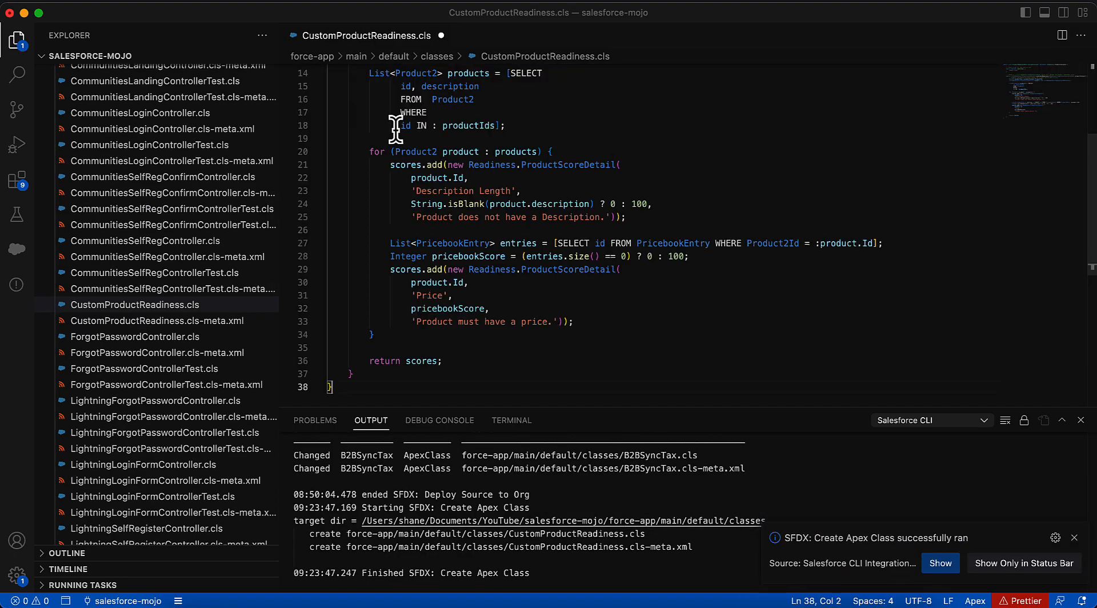
# Step: Declare the pasted scoring class as CustomProductReadiness to match the file name
pyautogui.scroll(3)
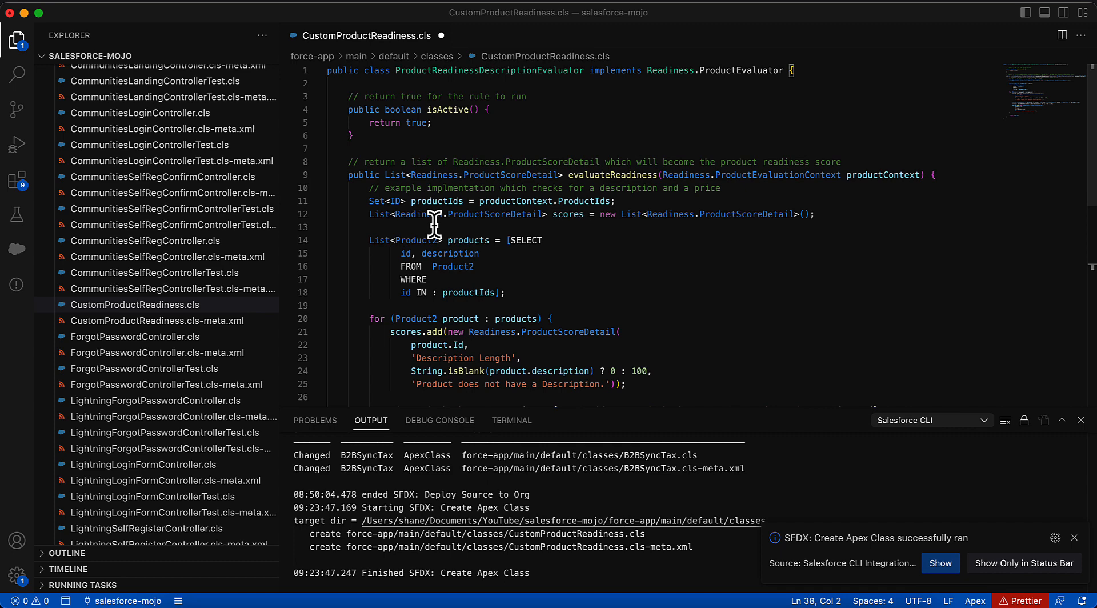
pyautogui.moveTo(447, 96)
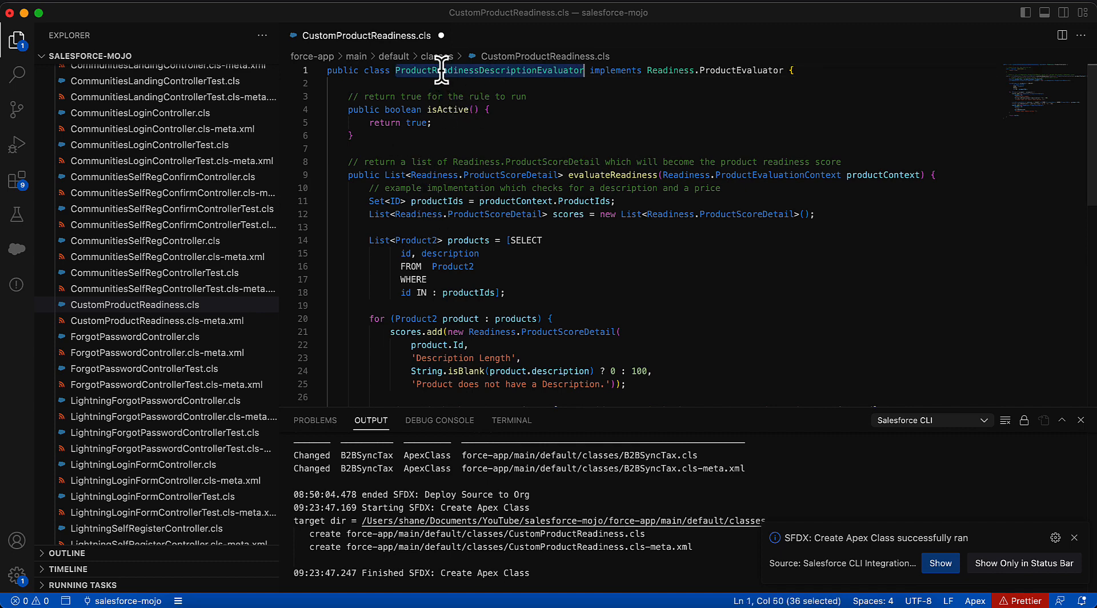
pyautogui.write('Custom')
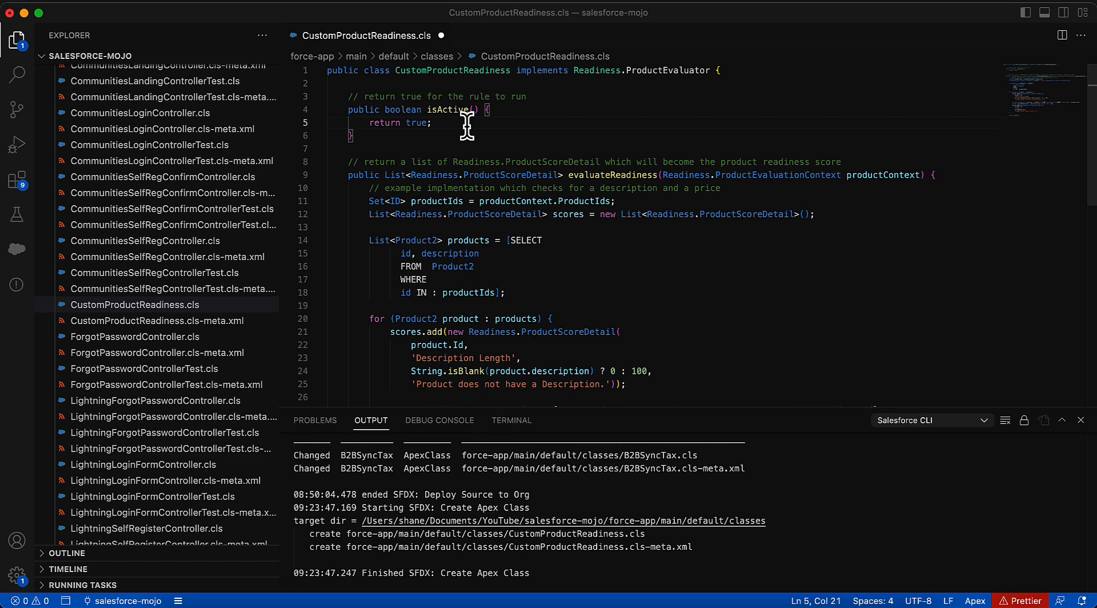
pyautogui.moveTo(378, 136)
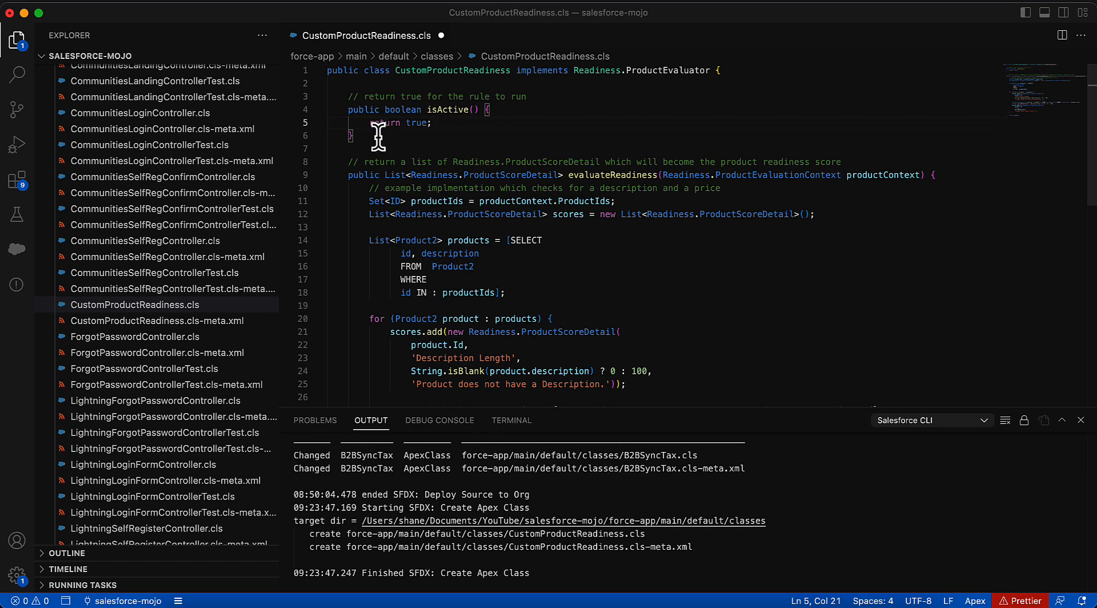
pyautogui.moveTo(413, 115)
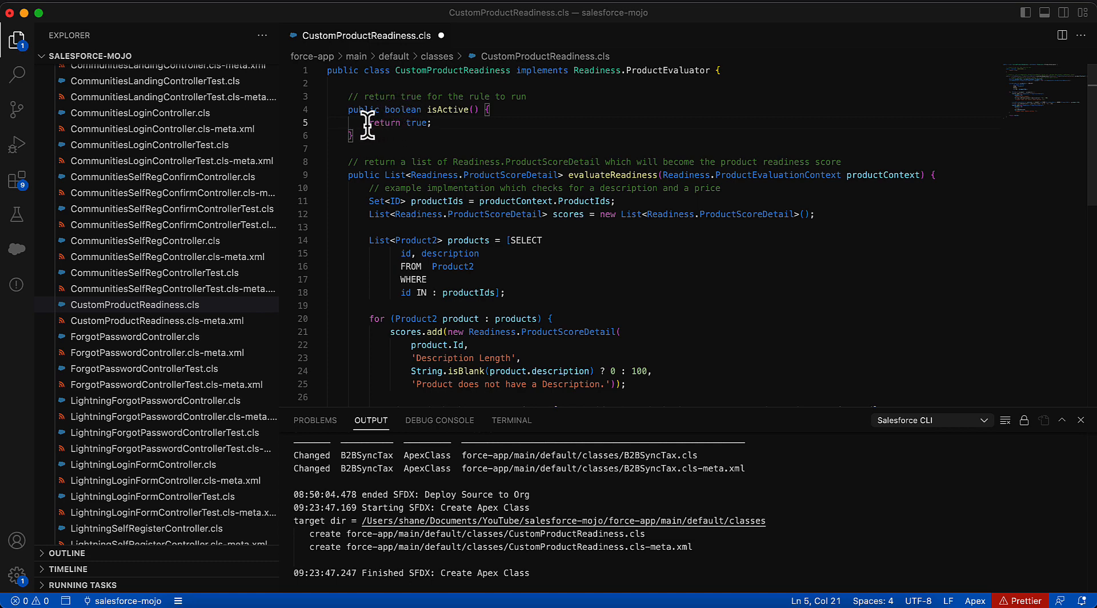
pyautogui.moveTo(390, 144)
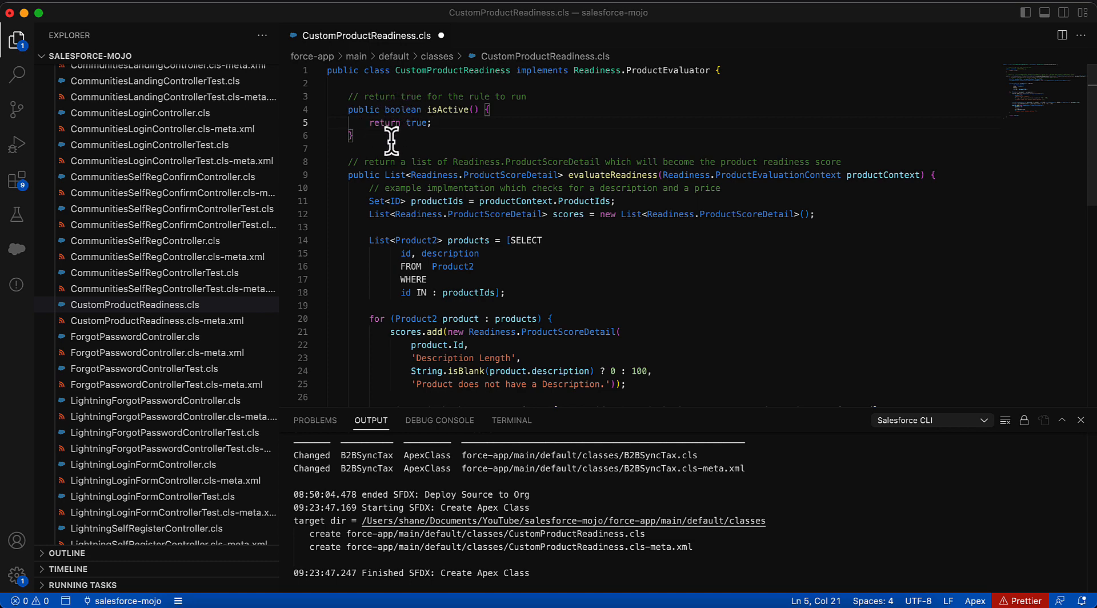
# Step: Review the evaluateReadiness scoring logic for Description Length and Price line by line
pyautogui.scroll(-3)
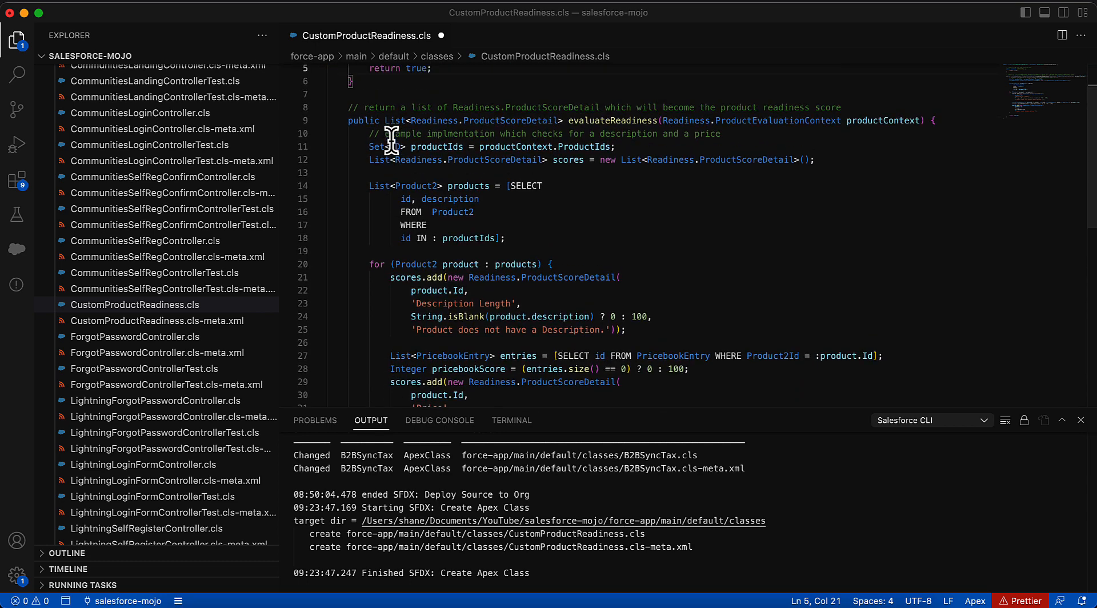
pyautogui.moveTo(568, 120)
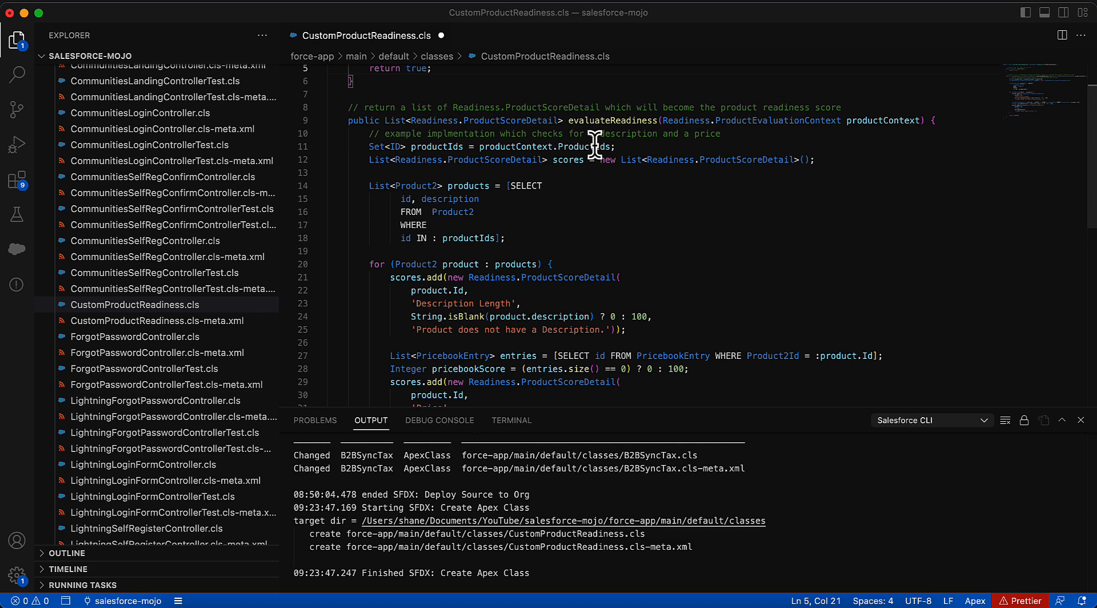
pyautogui.scroll(-3)
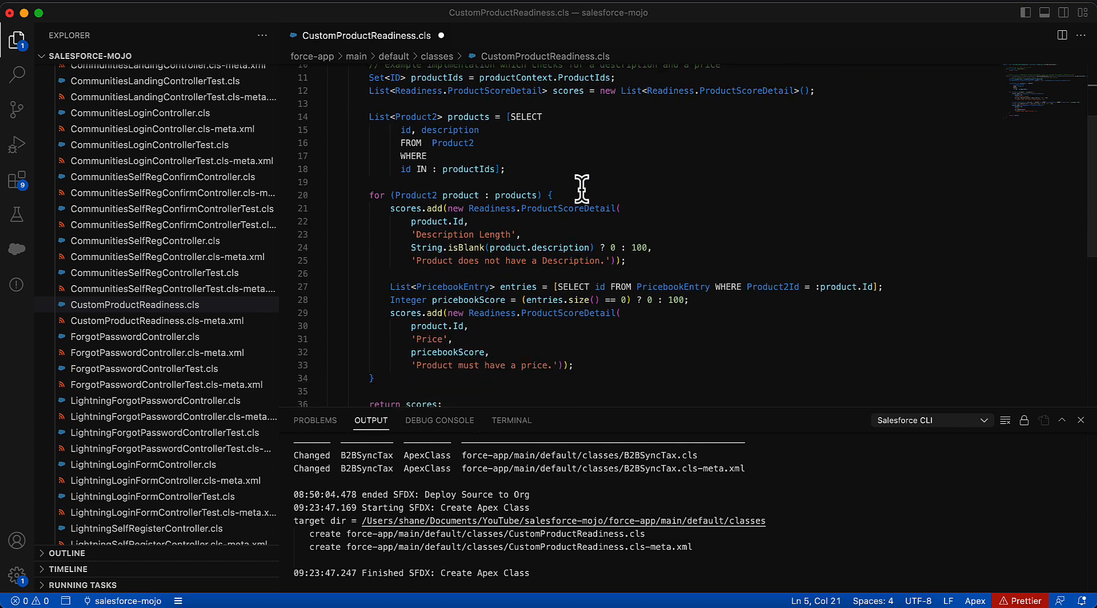
pyautogui.scroll(3)
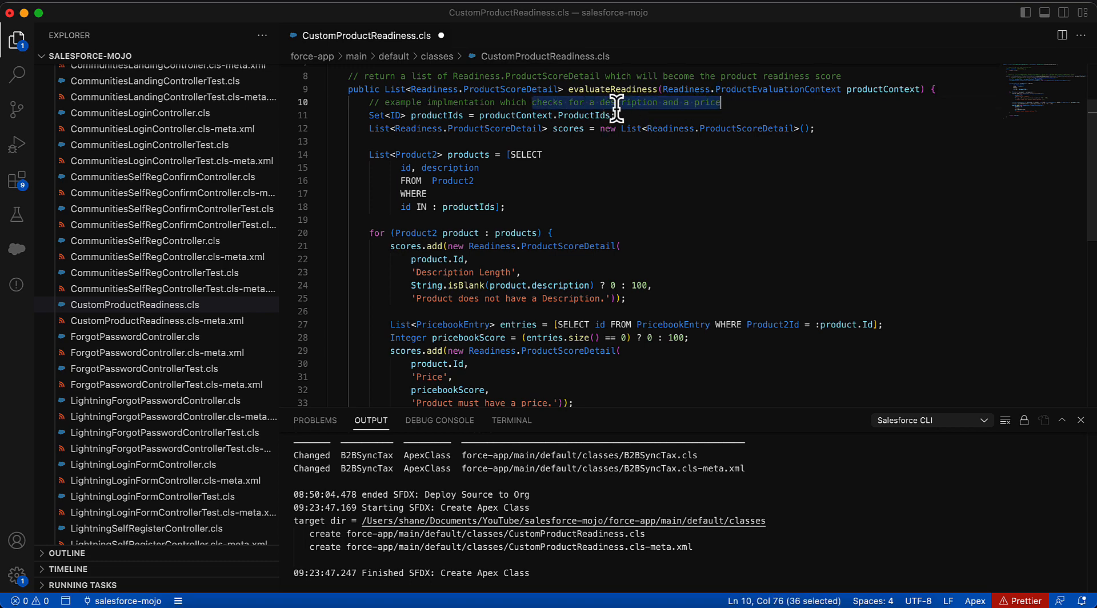
pyautogui.moveTo(471, 167)
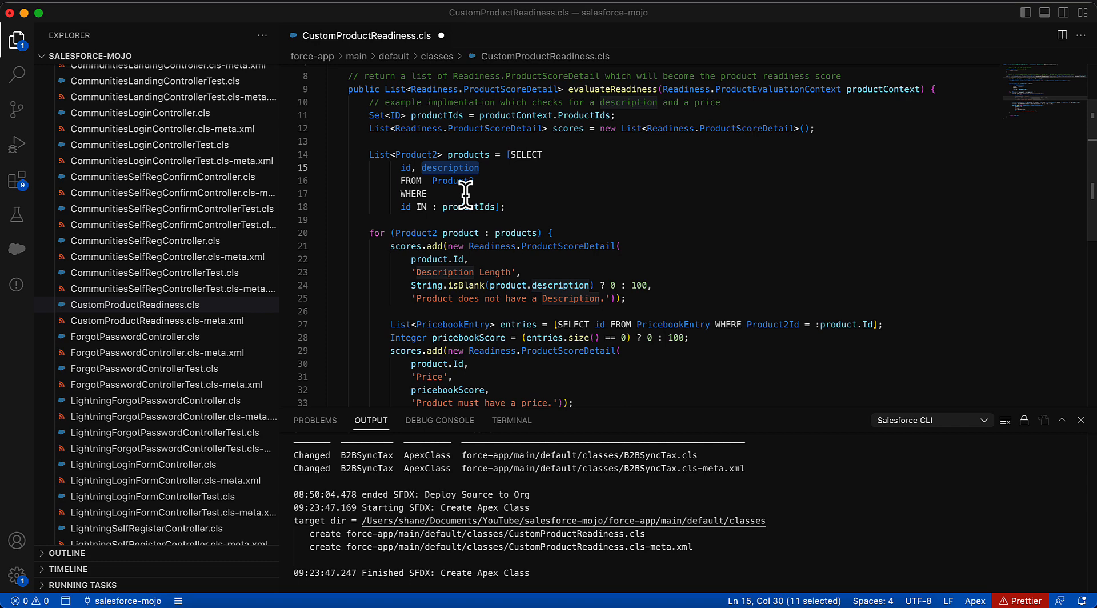
pyautogui.scroll(-3)
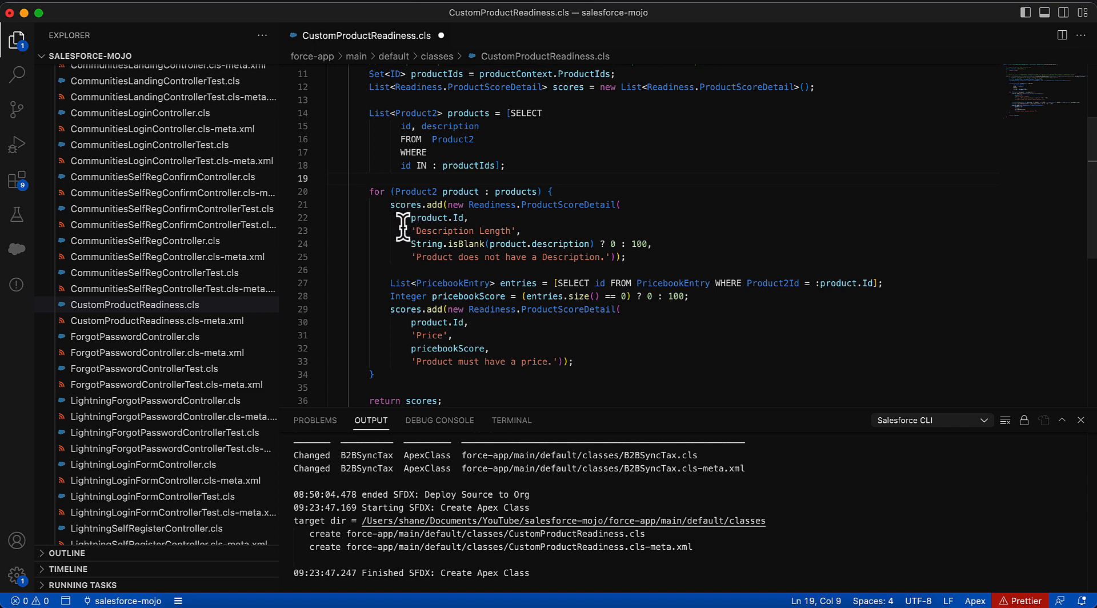
pyautogui.moveTo(400, 243)
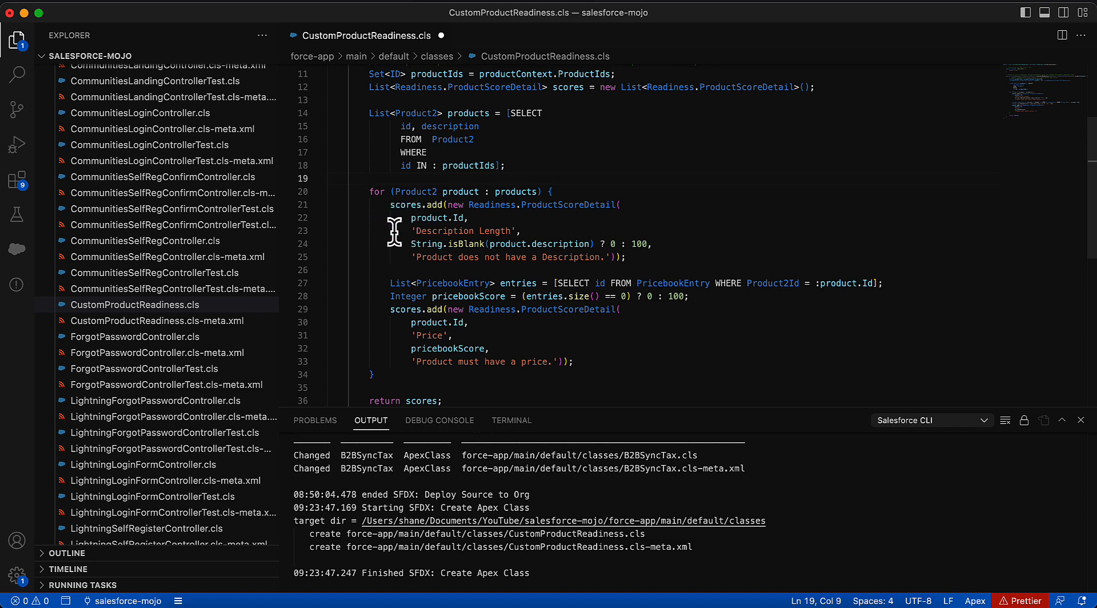
pyautogui.moveTo(603, 215)
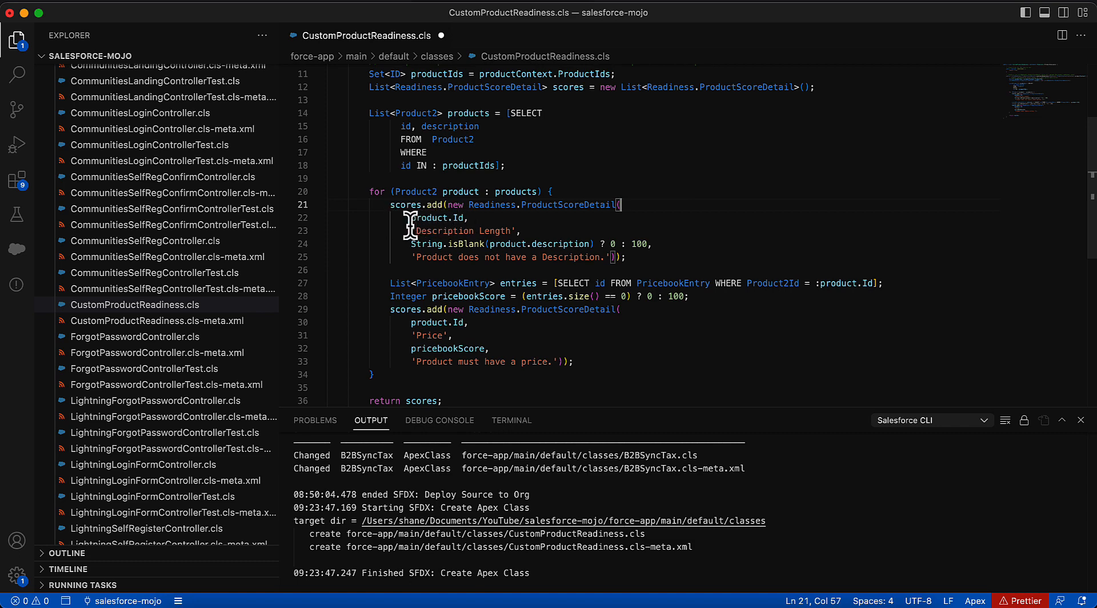
pyautogui.moveTo(434, 231)
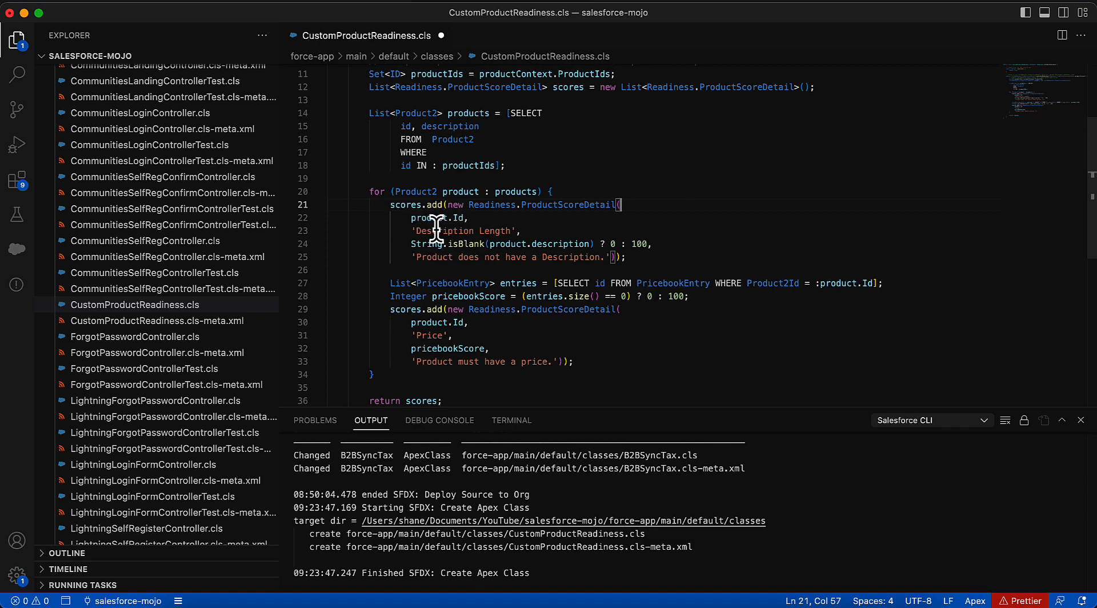
pyautogui.moveTo(410, 244)
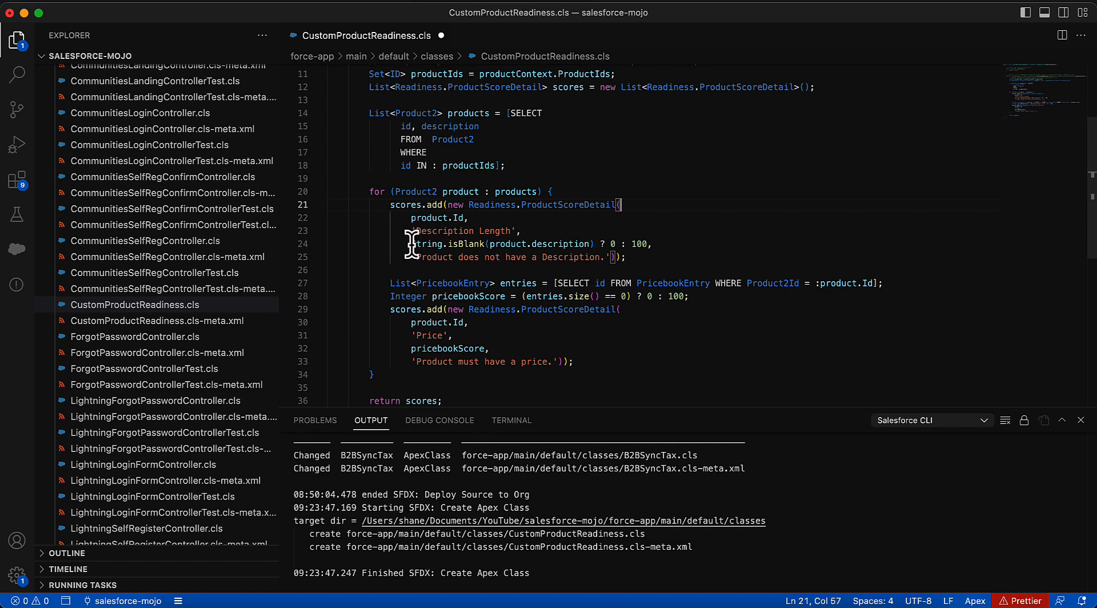
pyautogui.moveTo(577, 246)
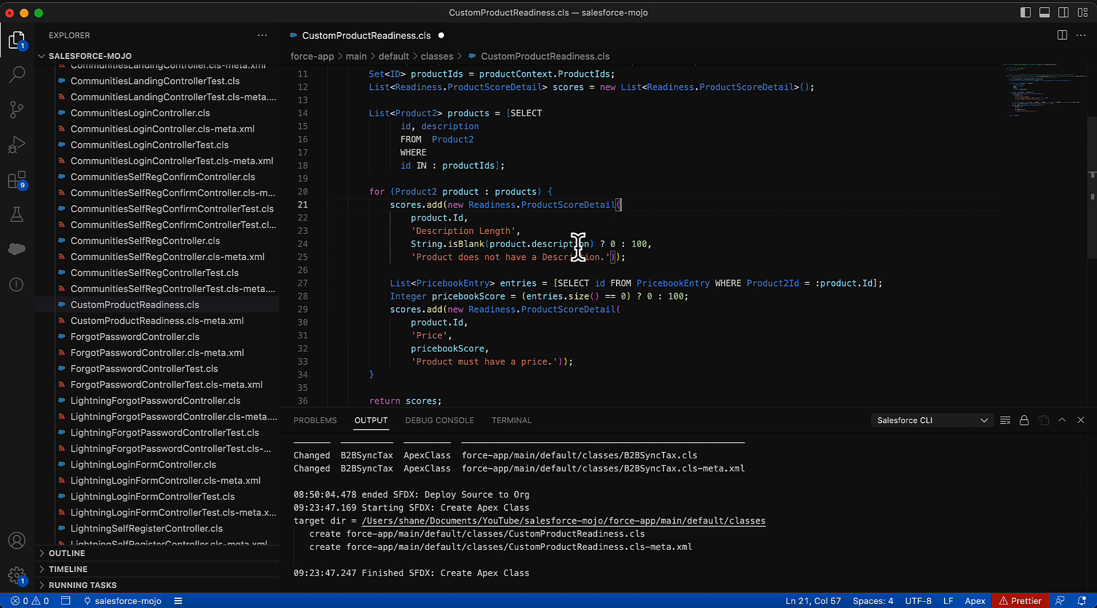
pyautogui.moveTo(598, 246)
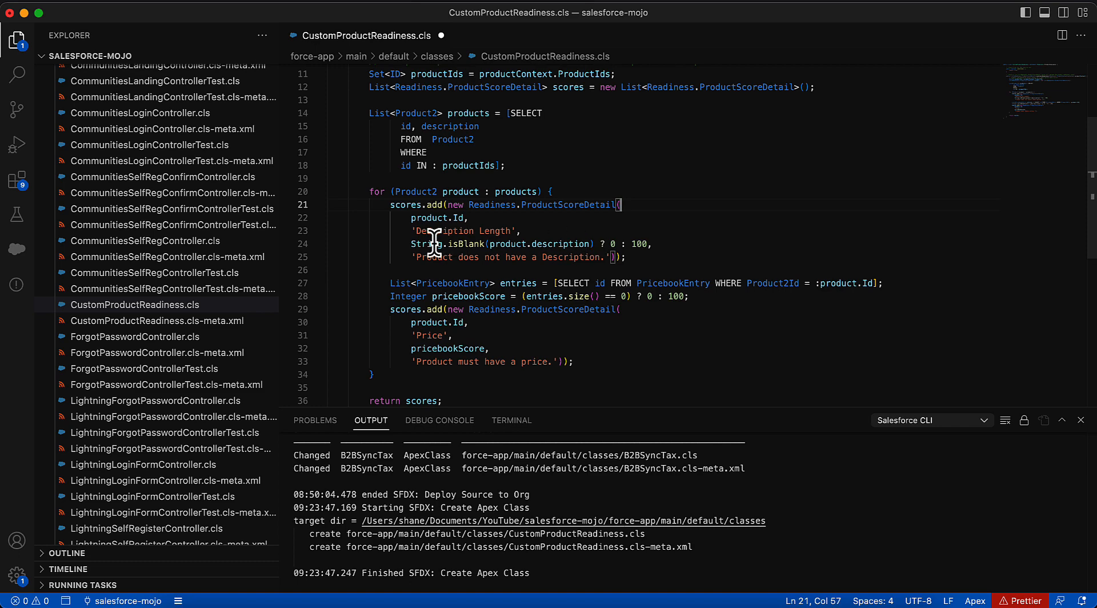
pyautogui.moveTo(403, 261)
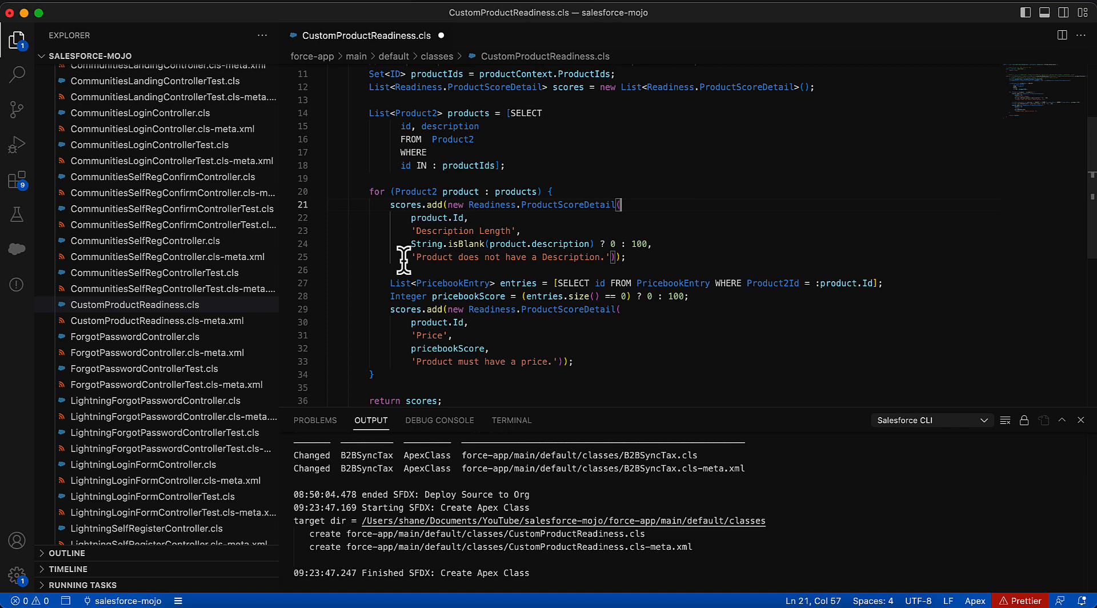
pyautogui.moveTo(388, 205)
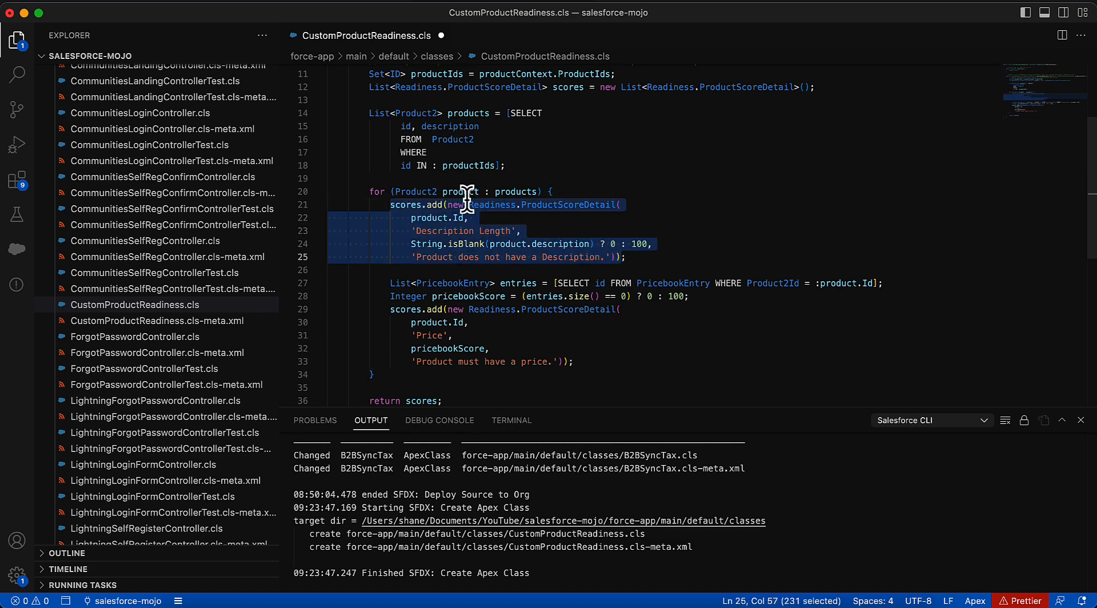
pyautogui.moveTo(392, 309)
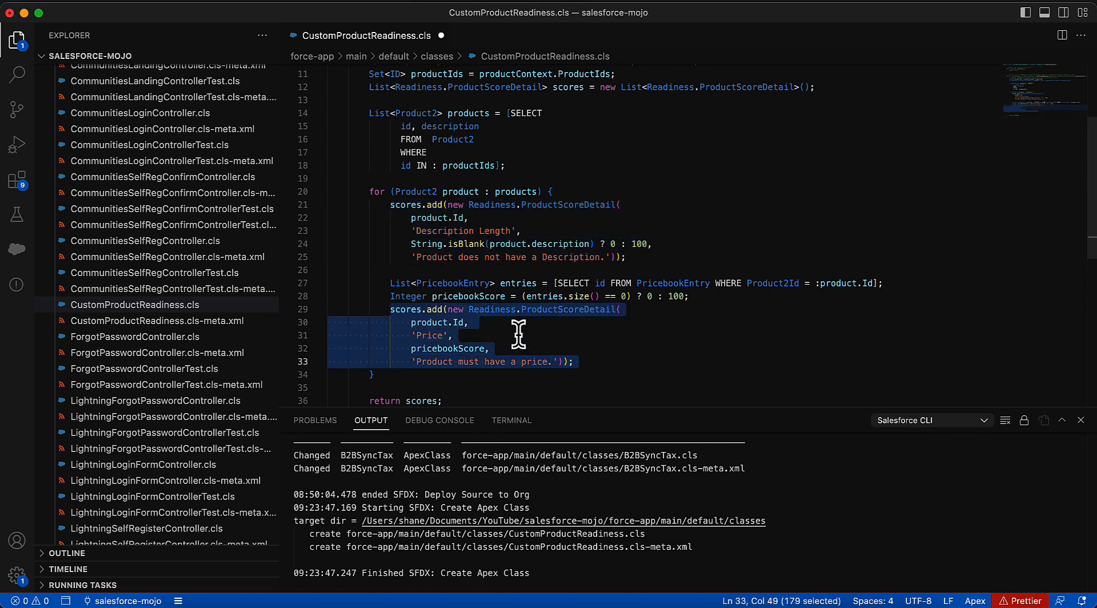
pyautogui.moveTo(435, 332)
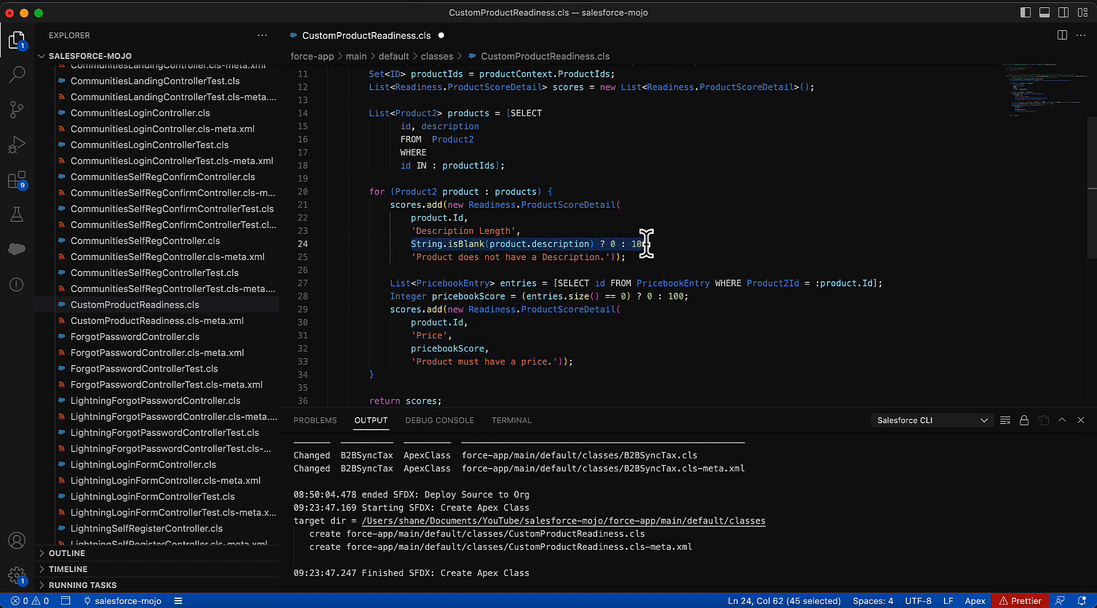
pyautogui.click(399, 296)
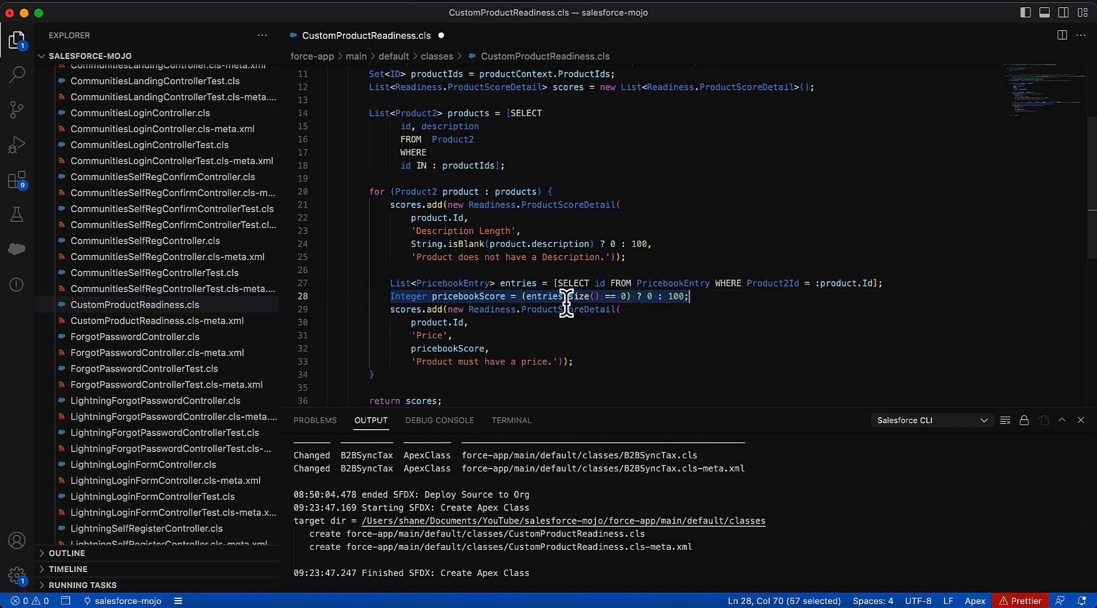
pyautogui.moveTo(573, 273)
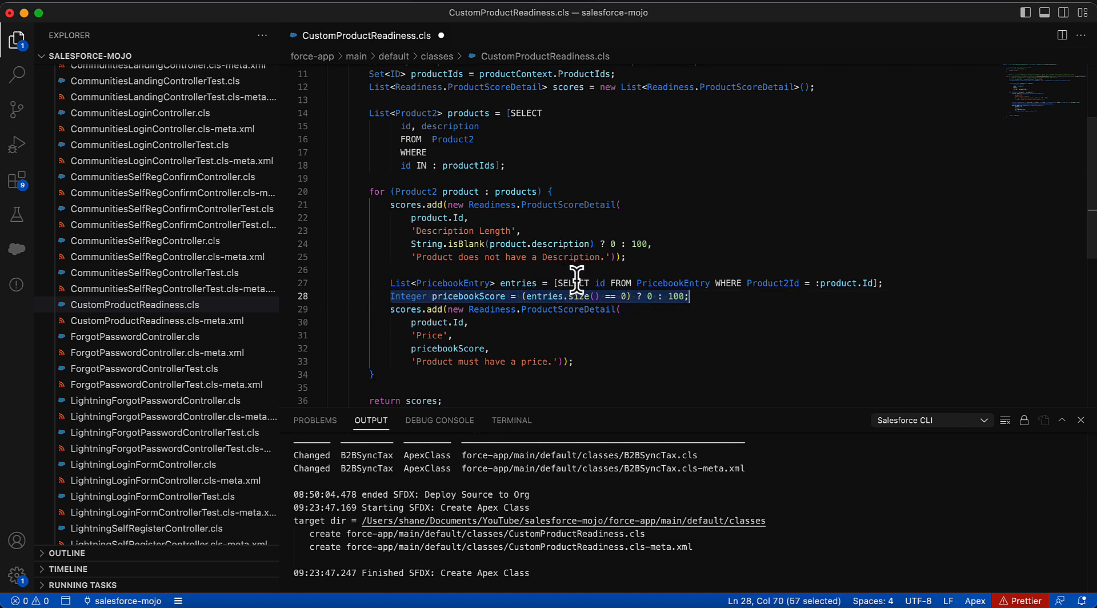
pyautogui.moveTo(493, 300)
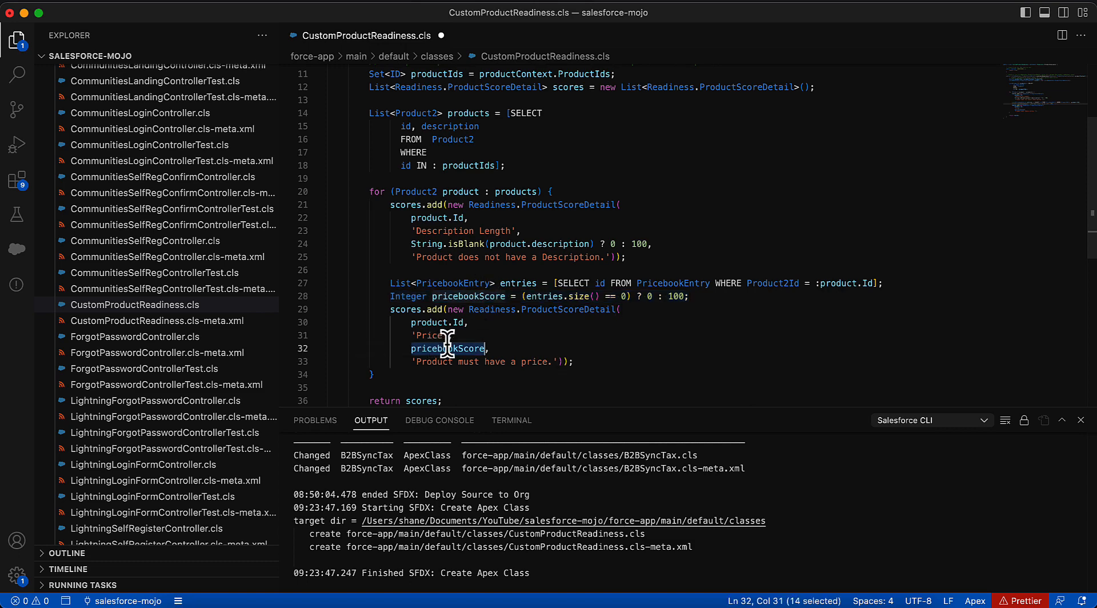
pyautogui.scroll(-3)
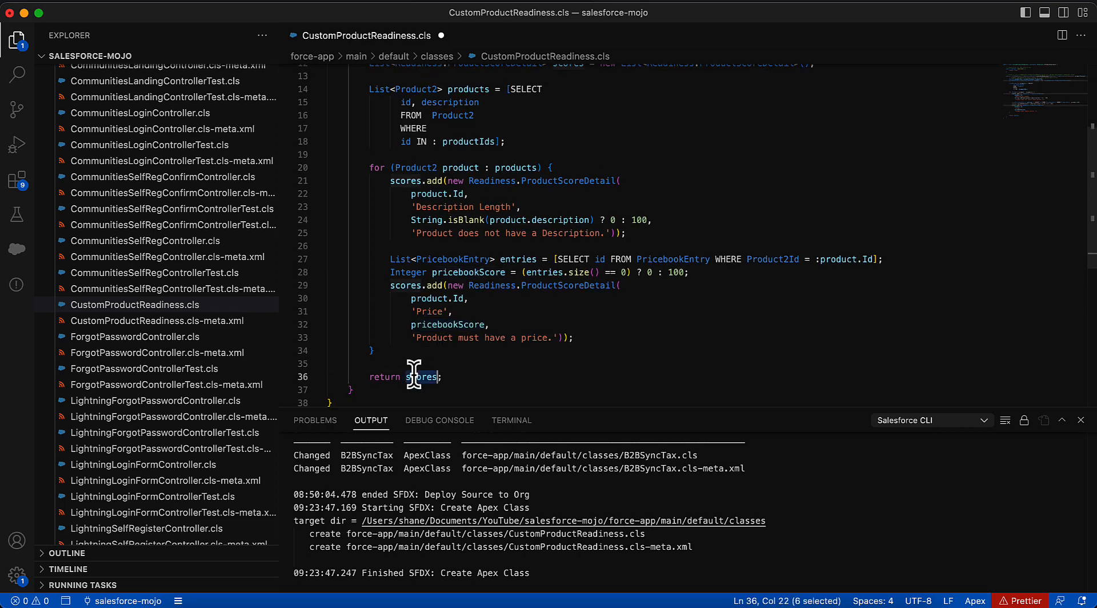
pyautogui.scroll(3)
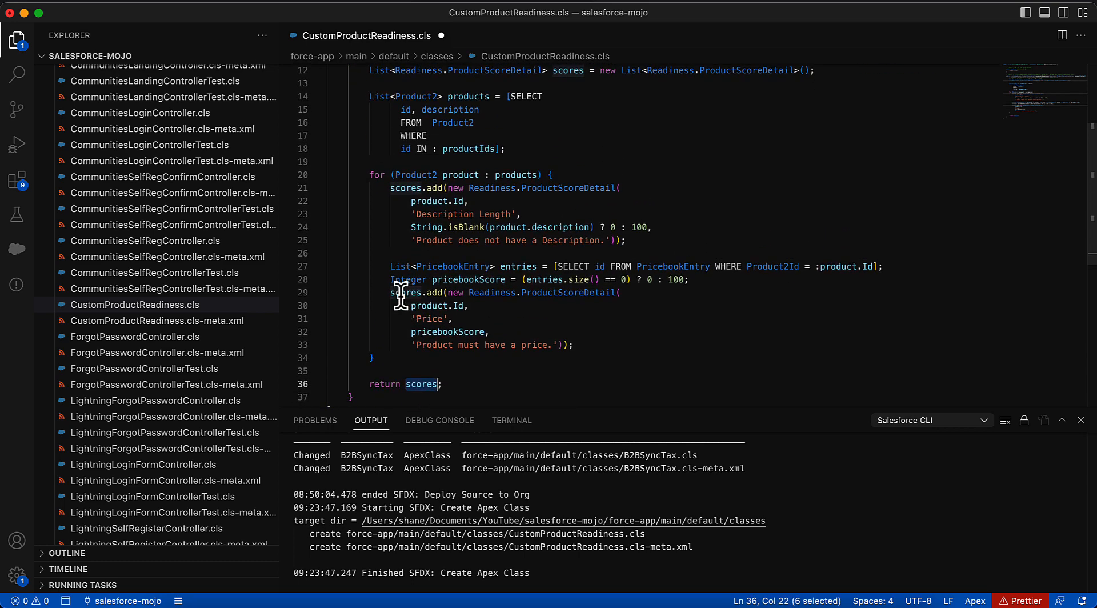
pyautogui.scroll(3)
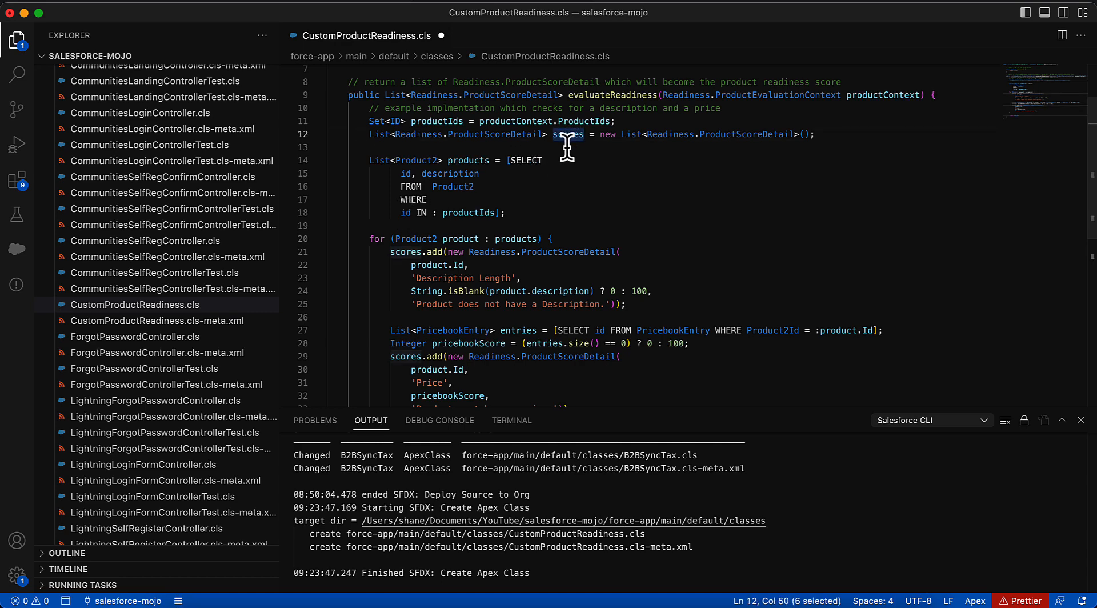
pyautogui.scroll(3)
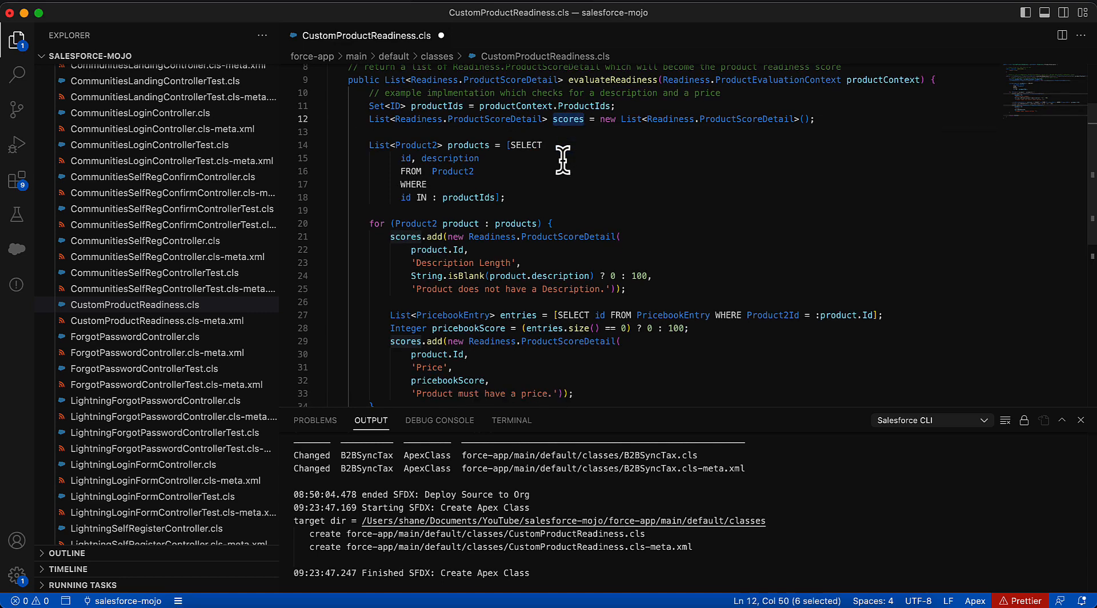
pyautogui.moveTo(551, 223)
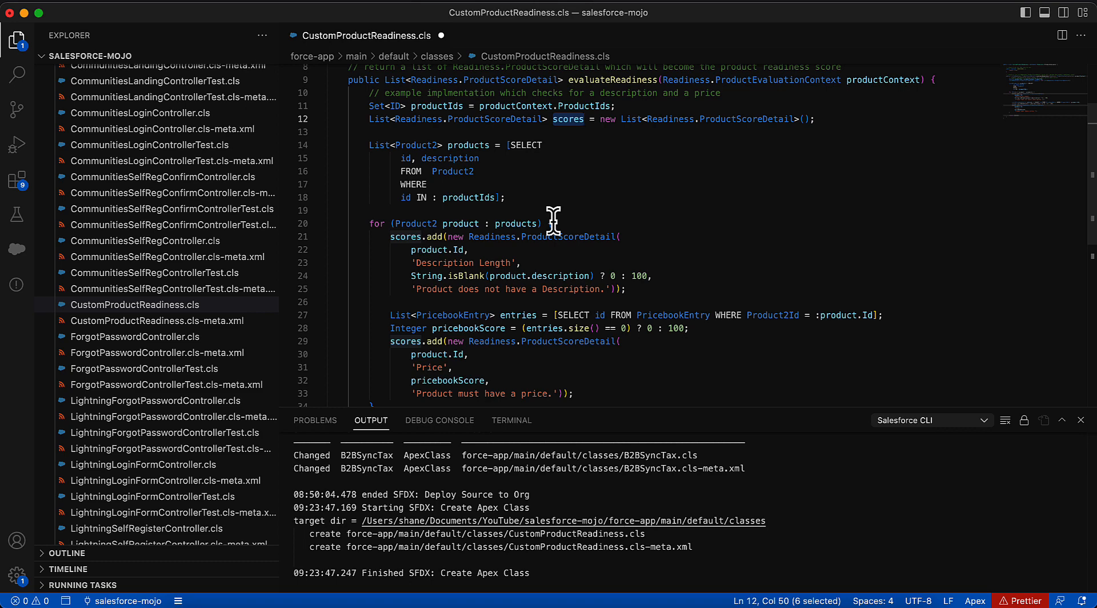
pyautogui.moveTo(412, 262)
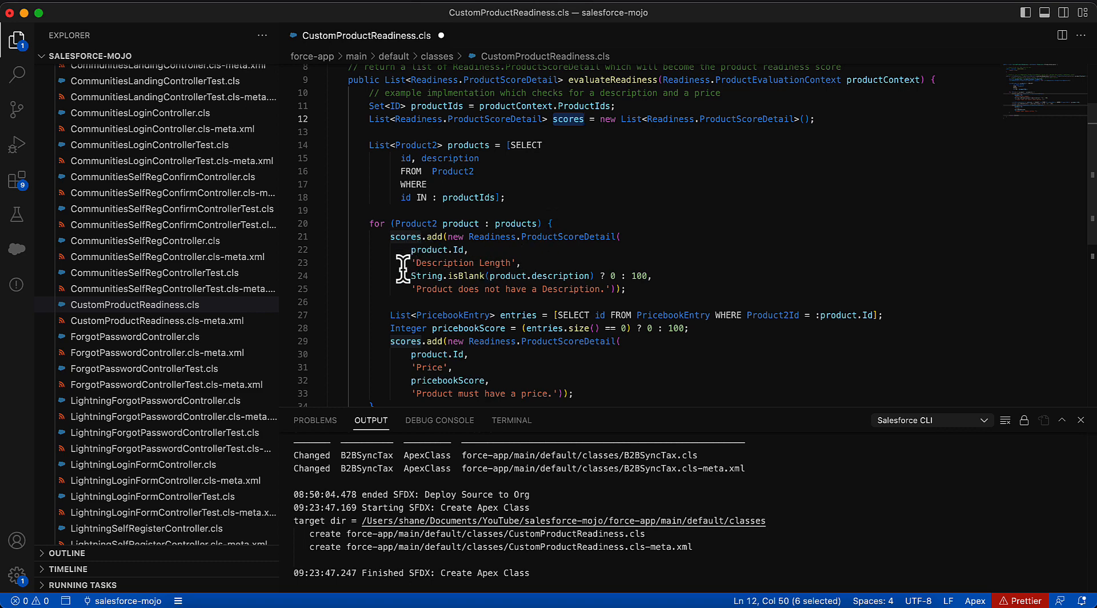
pyautogui.moveTo(442, 157)
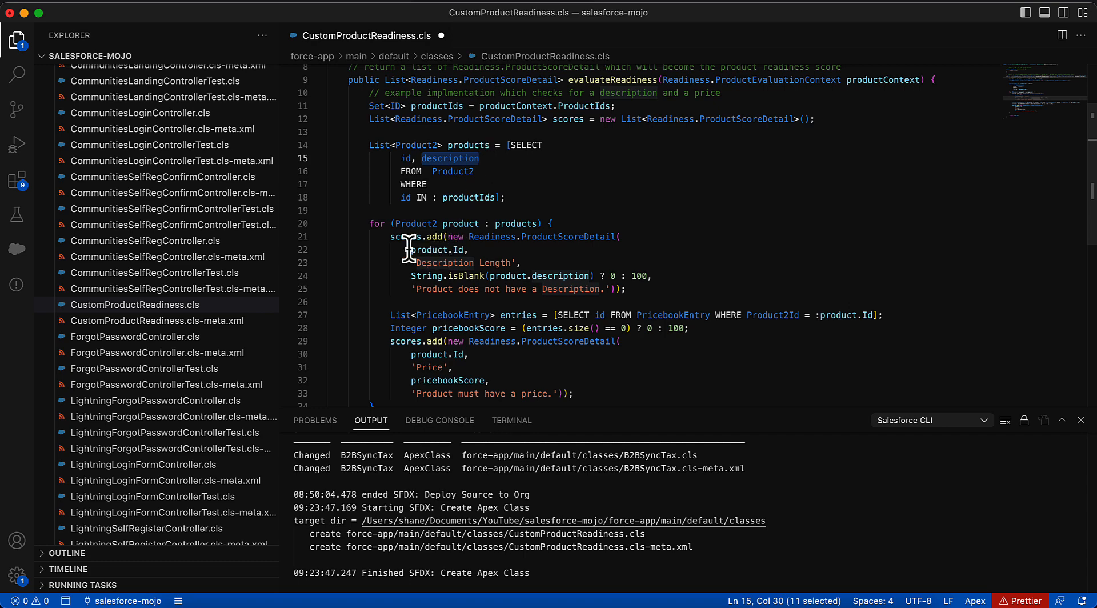
pyautogui.moveTo(404, 296)
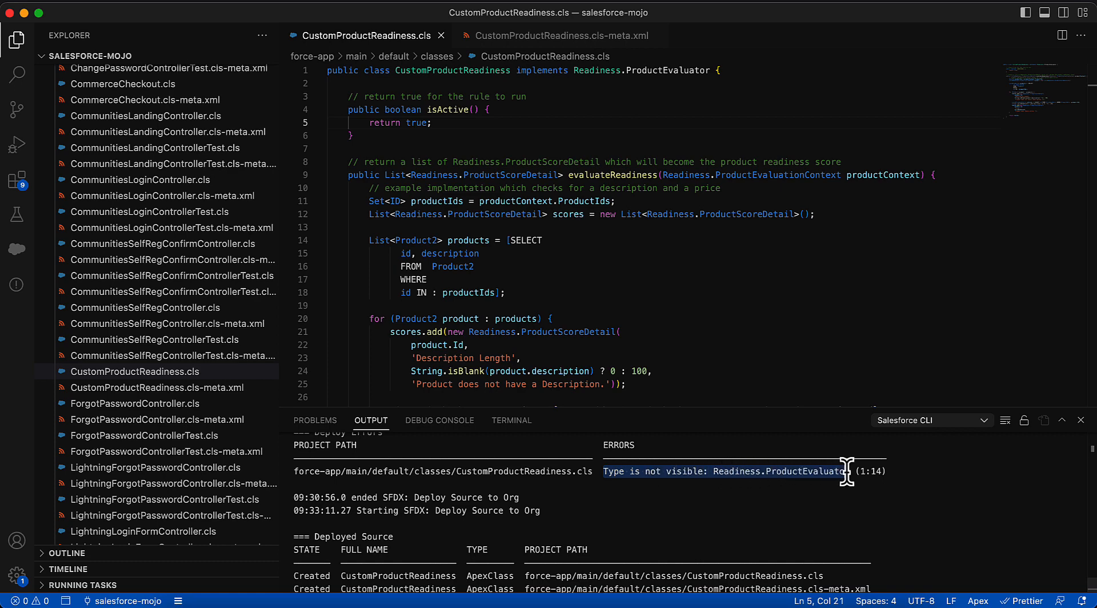
pyautogui.moveTo(815, 462)
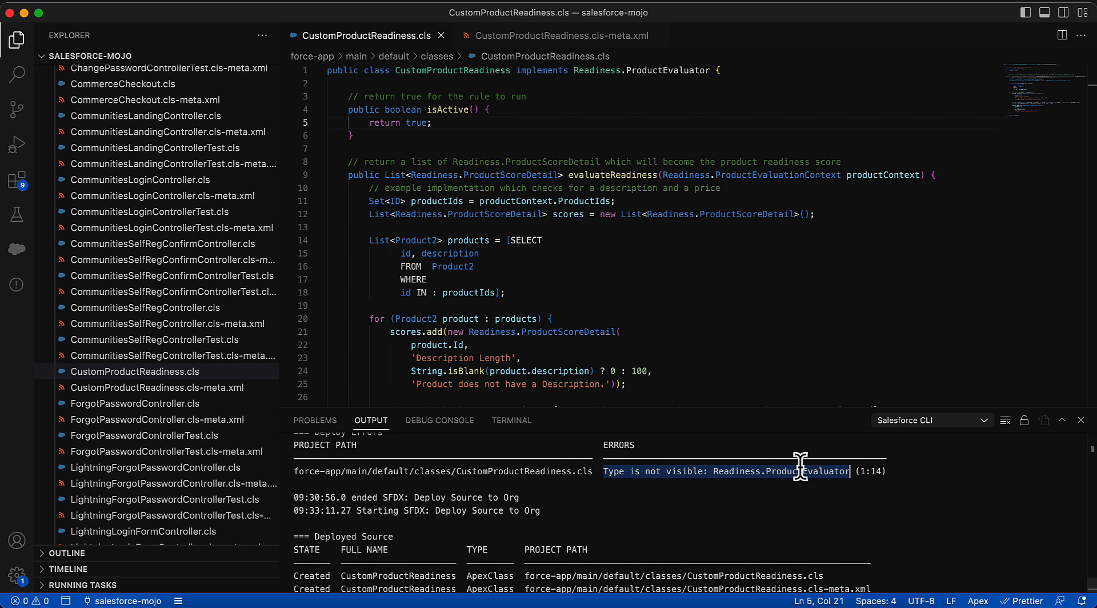
pyautogui.moveTo(605, 331)
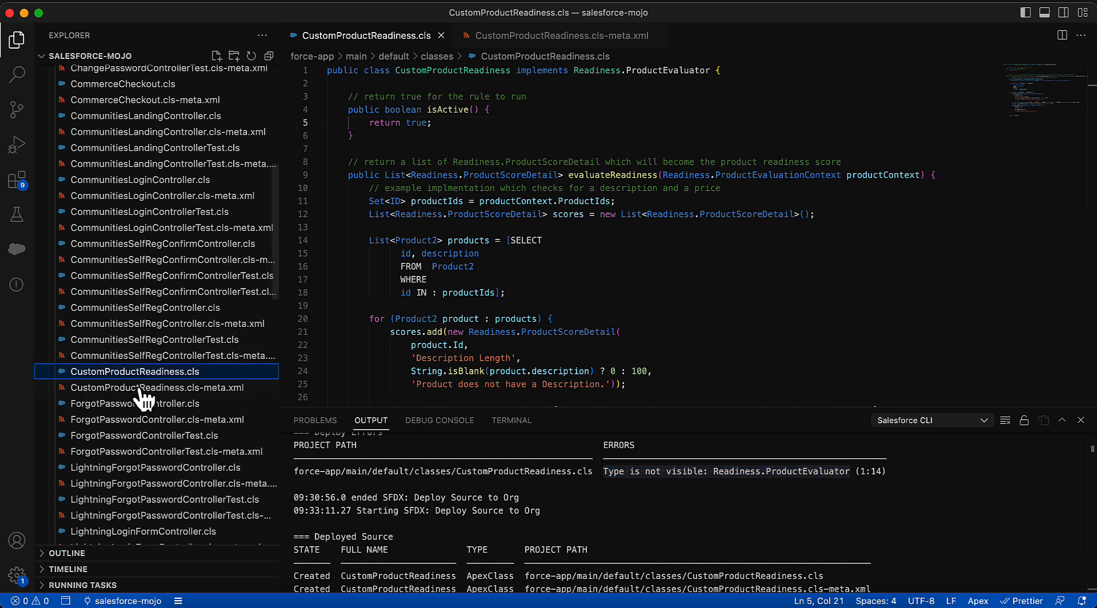
# Step: View CustomProductReadiness.cls-meta.xml with apiVersion 57.0 after the deploy error
pyautogui.click(164, 387)
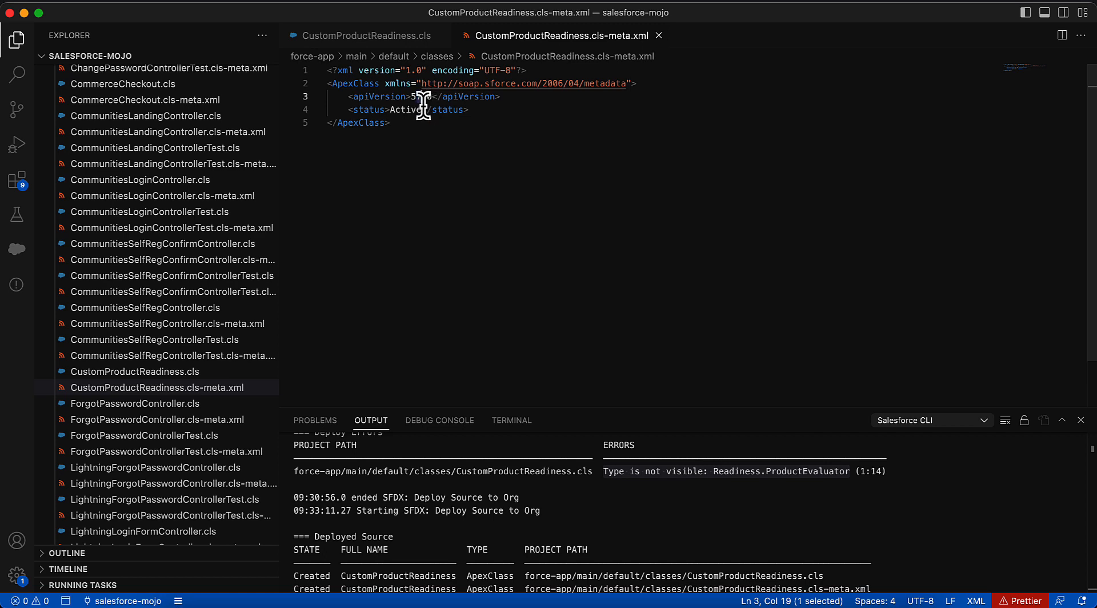
pyautogui.moveTo(607, 471)
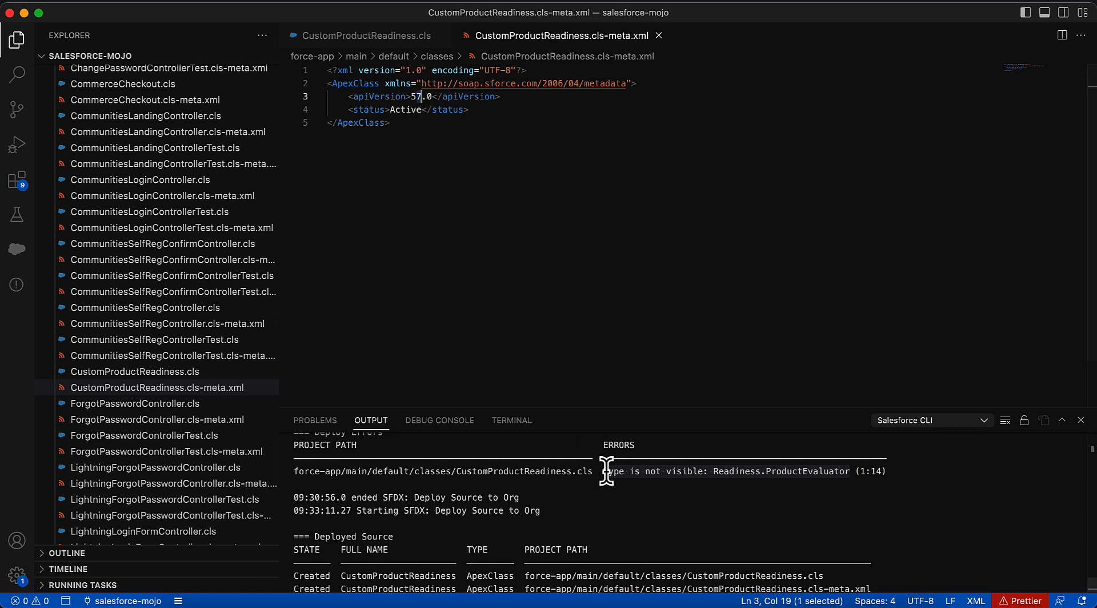
pyautogui.moveTo(425, 124)
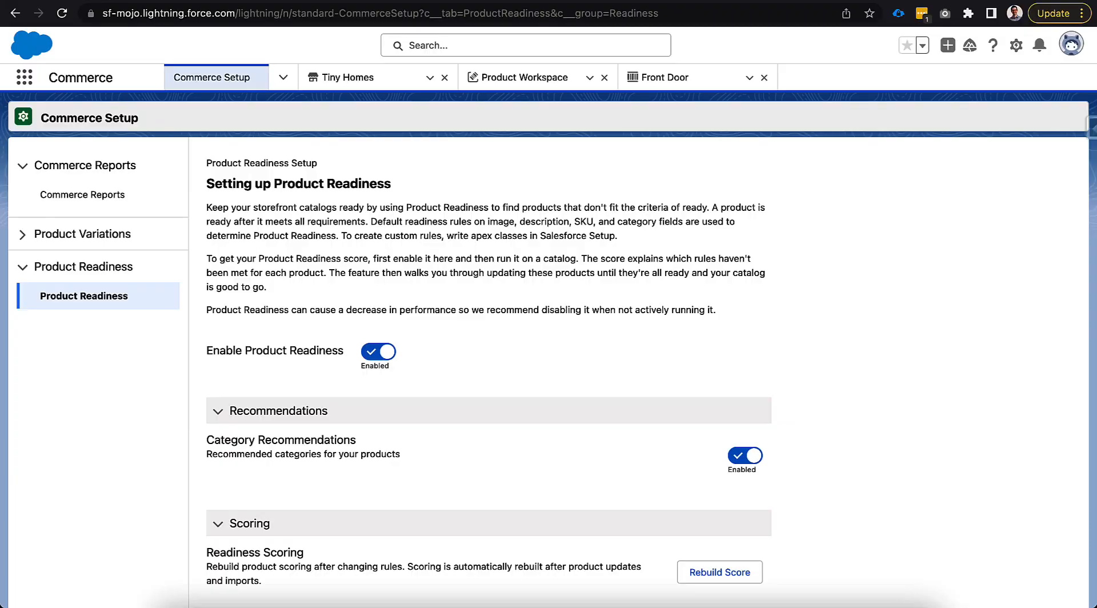
pyautogui.moveTo(602, 302)
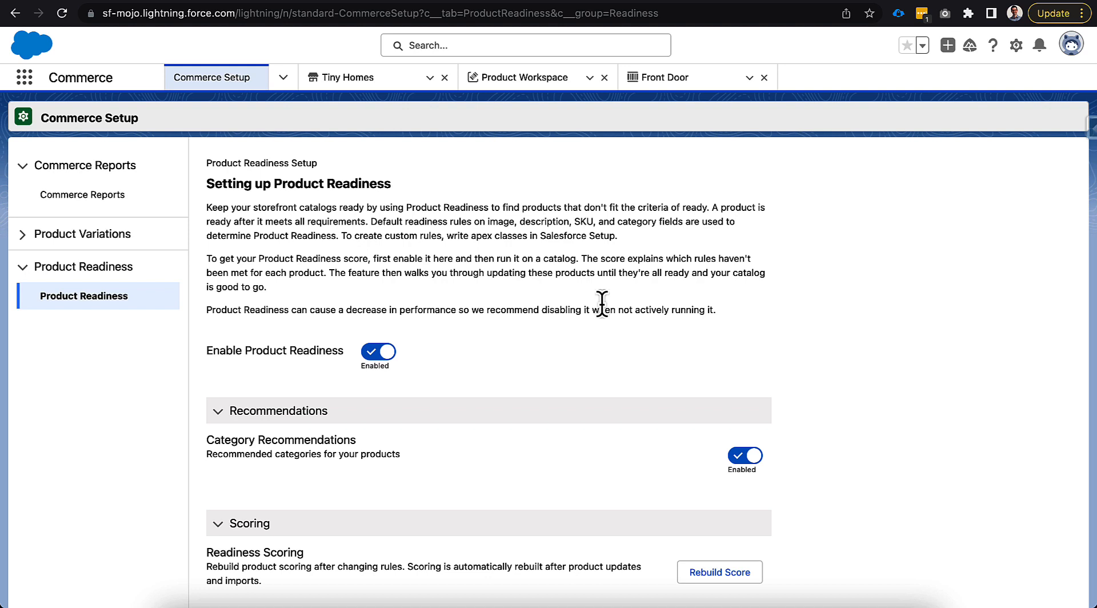
pyautogui.moveTo(668, 585)
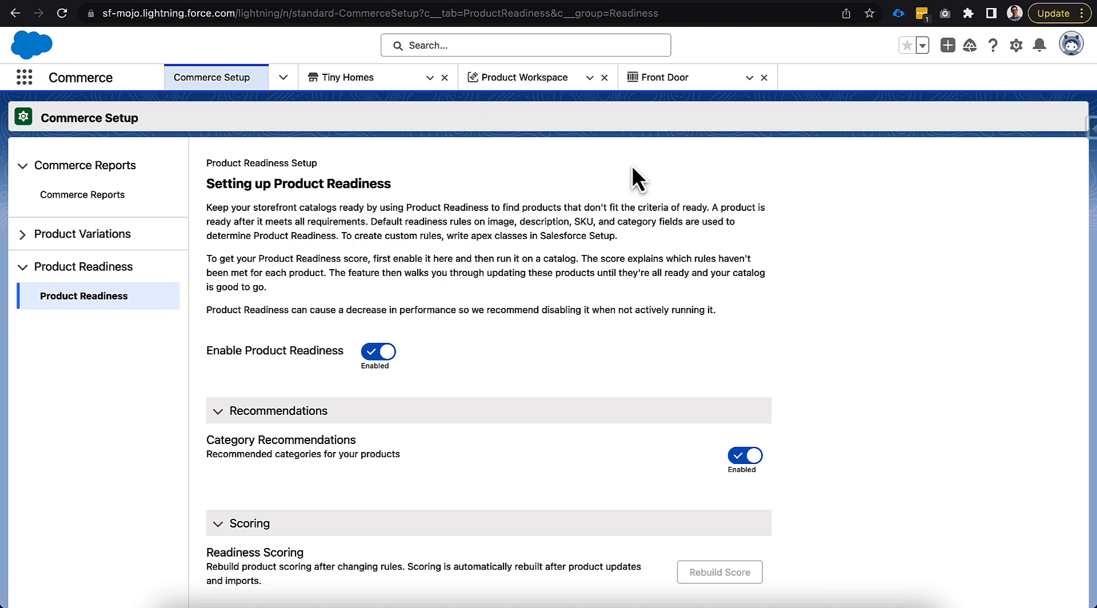
# Step: Return to the Product Workspace listing after rebuilding readiness scores
pyautogui.click(524, 76)
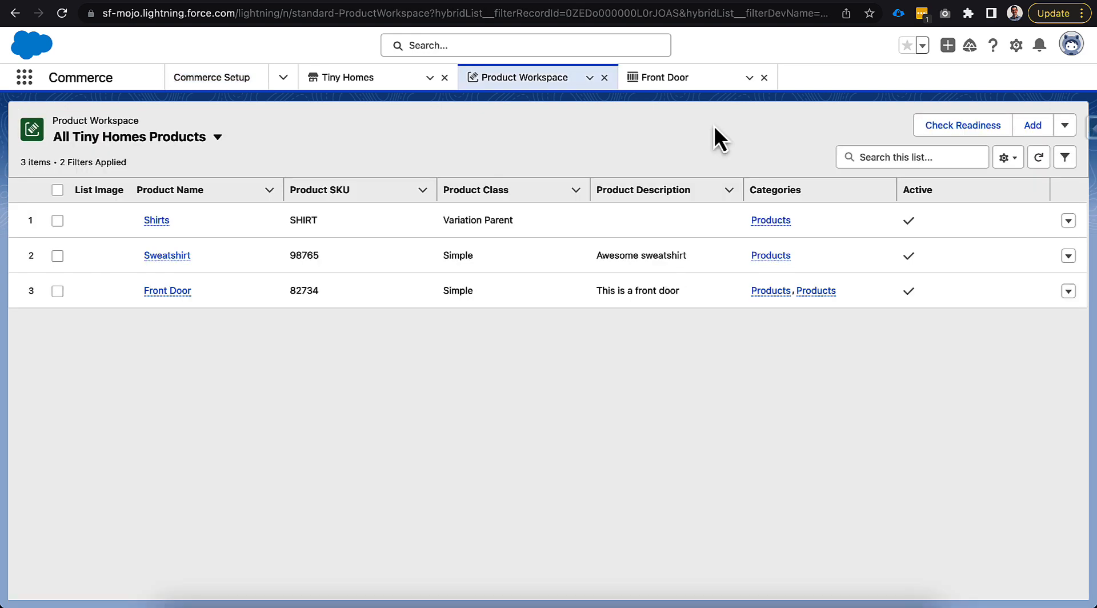
pyautogui.moveTo(905, 148)
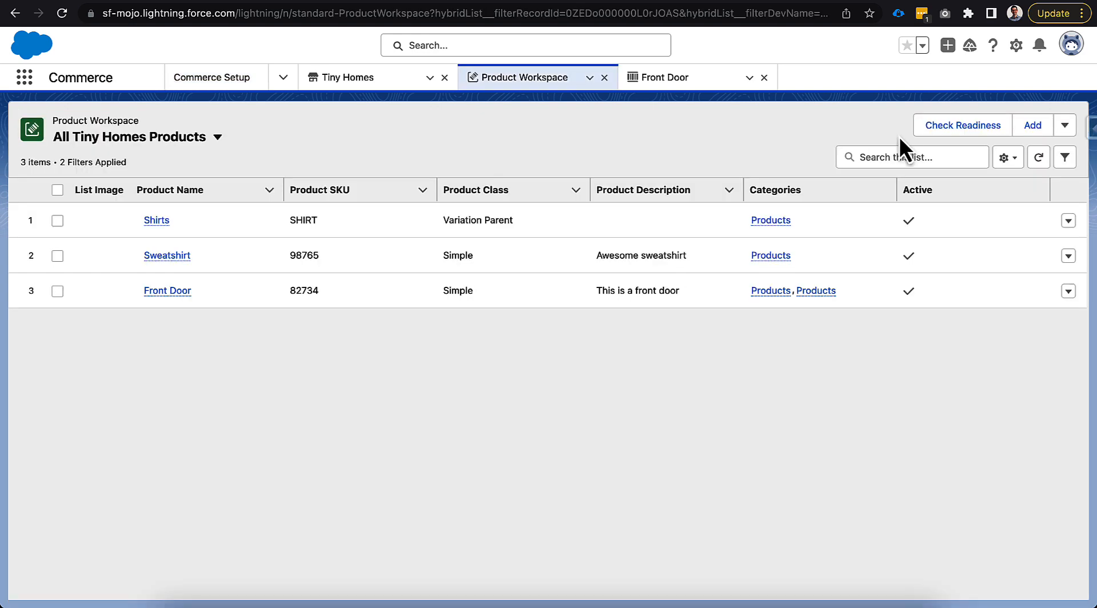
# Step: Run Check Readiness and view readiness details for Sweatshirt and the row 4 product
pyautogui.click(960, 125)
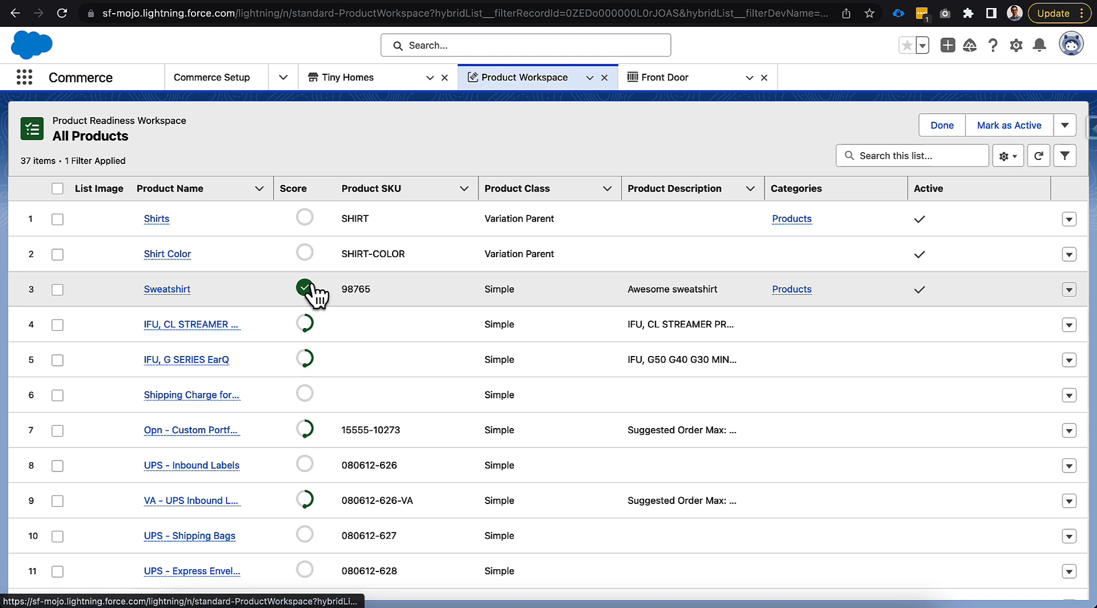
pyautogui.click(303, 286)
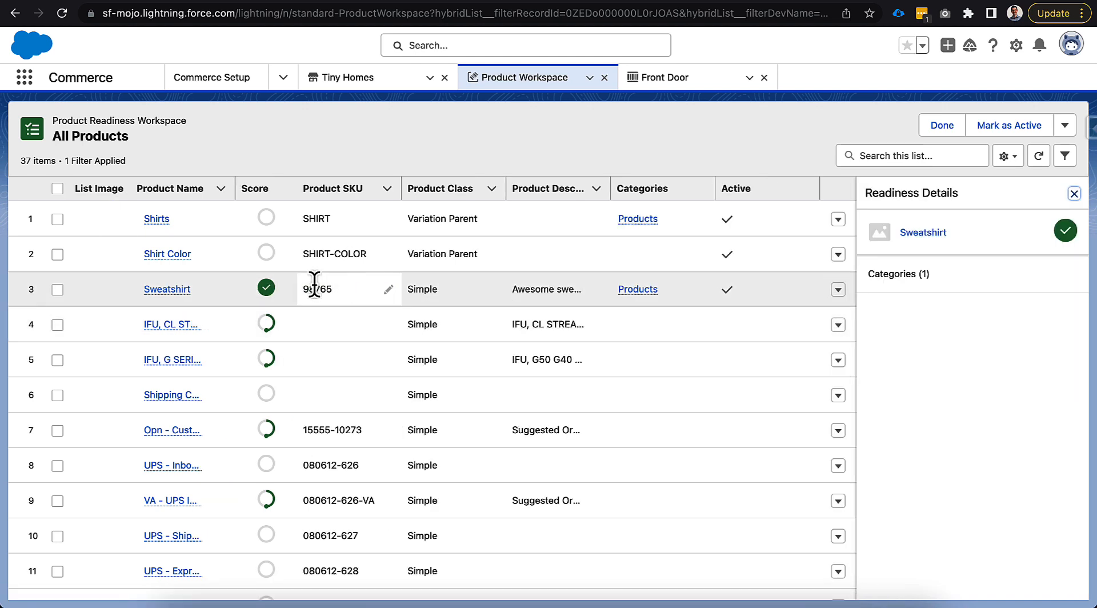
pyautogui.click(266, 323)
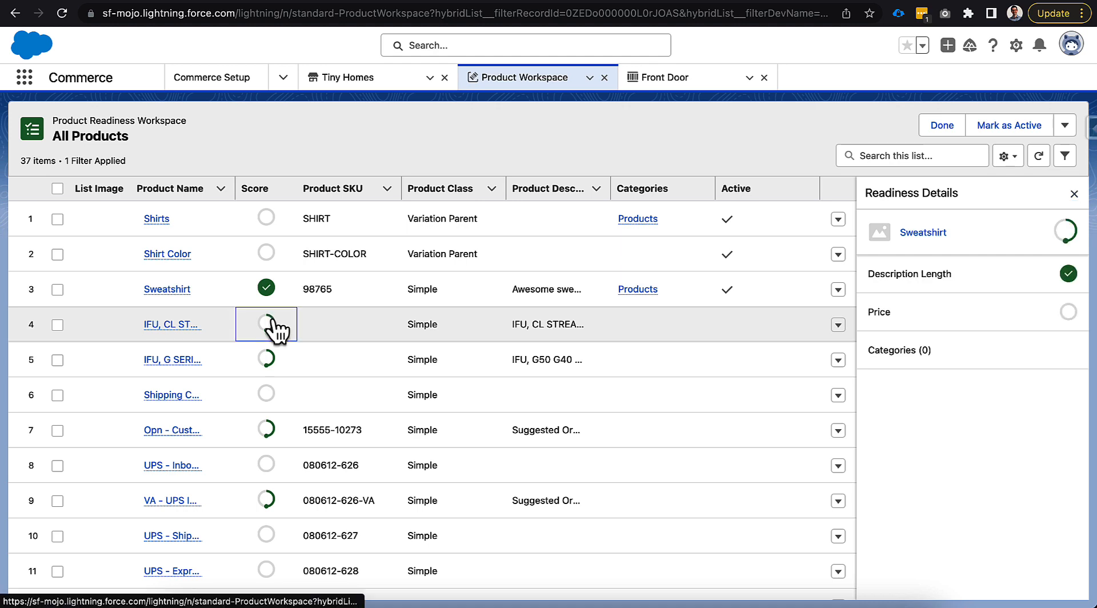
pyautogui.click(266, 323)
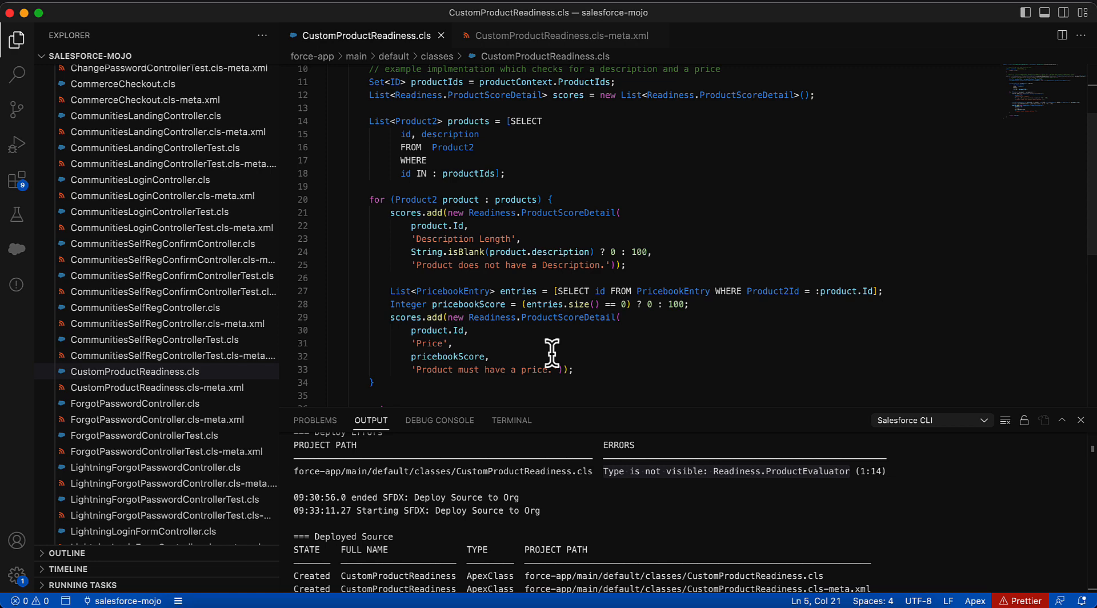
pyautogui.click(417, 239)
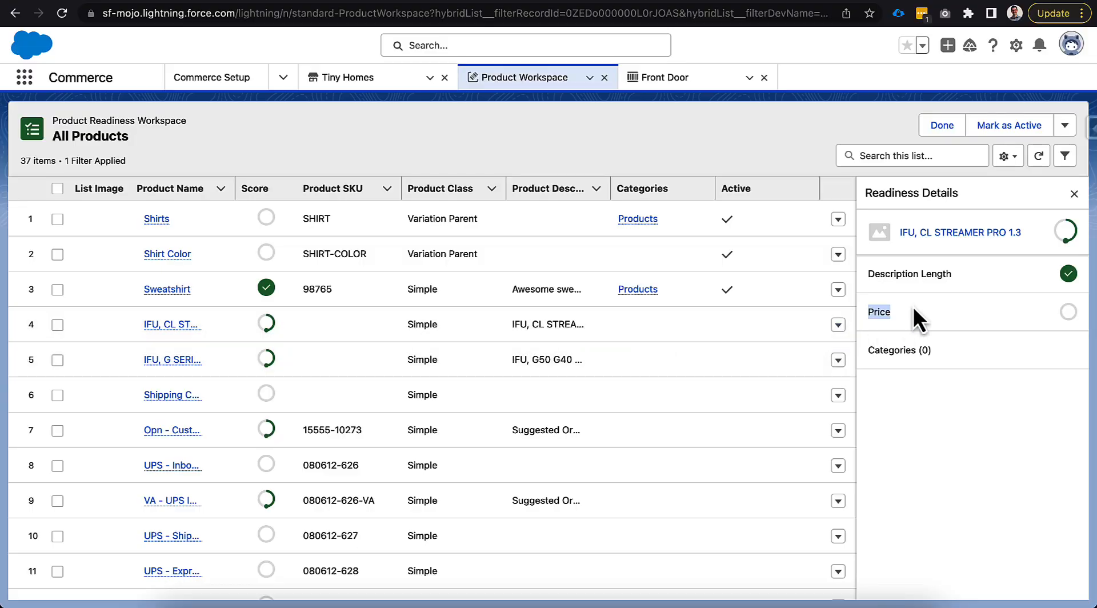
pyautogui.moveTo(911, 273)
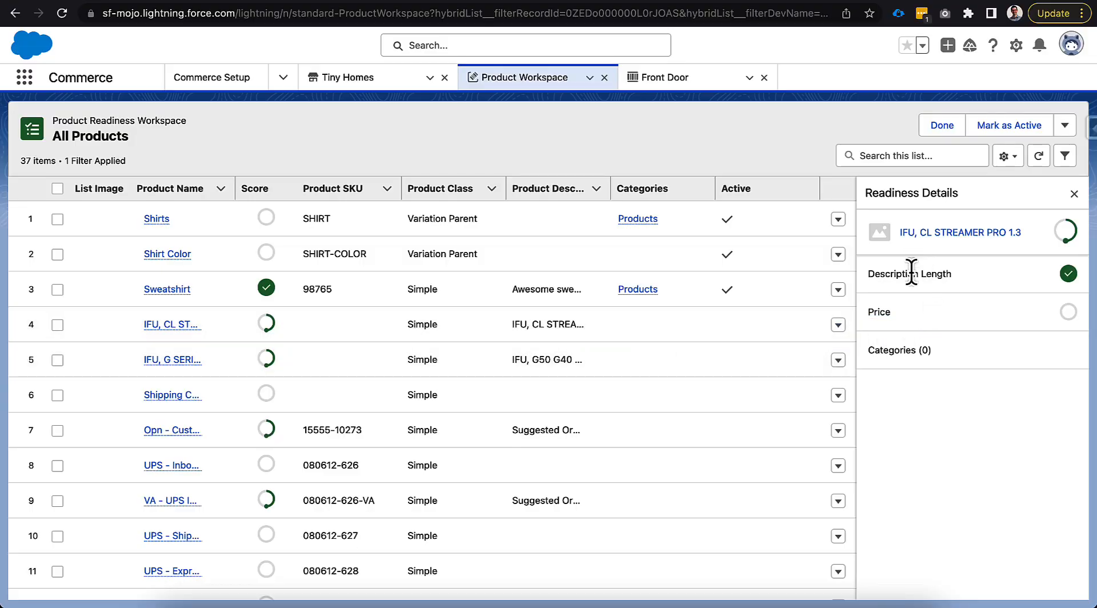
pyautogui.moveTo(883, 313)
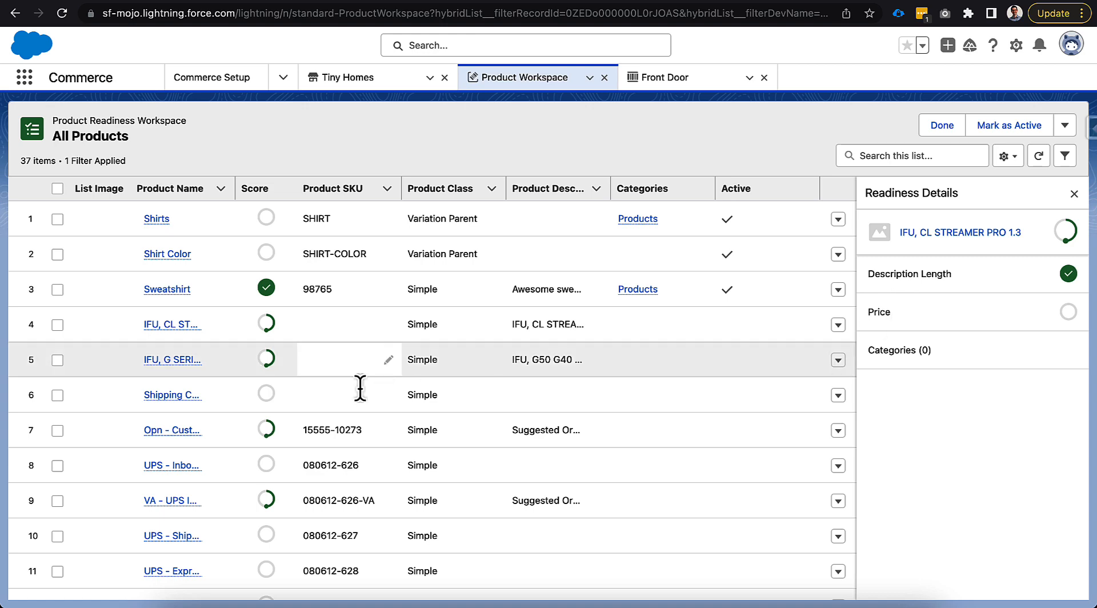
# Step: Scroll the product list and view readiness details for the row 19 product, IFU, CL STREAMER PRO 1.3
pyautogui.scroll(-3)
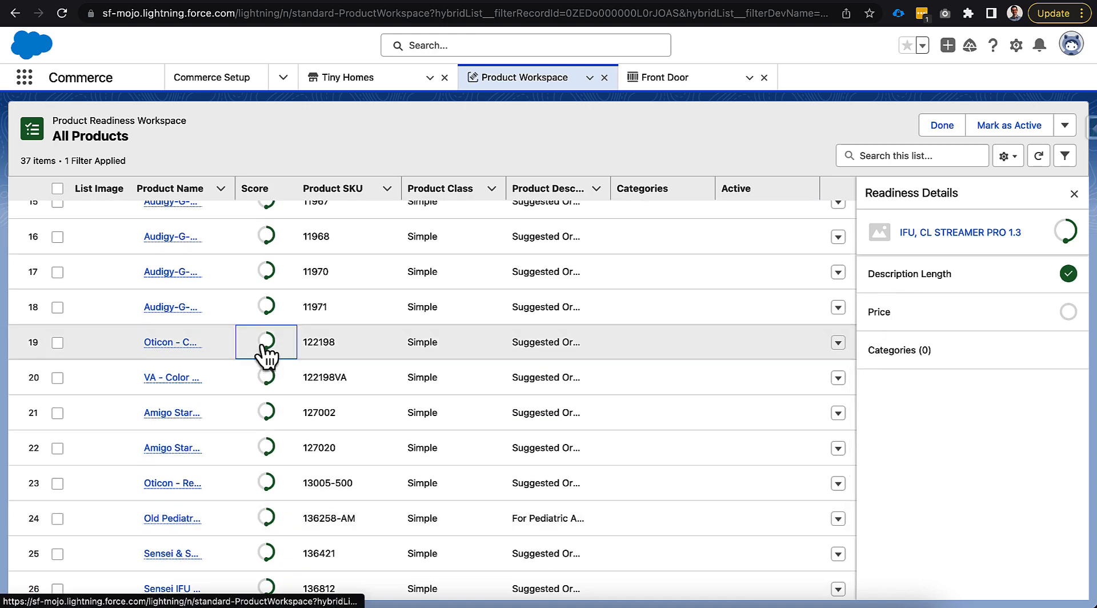
pyautogui.click(266, 377)
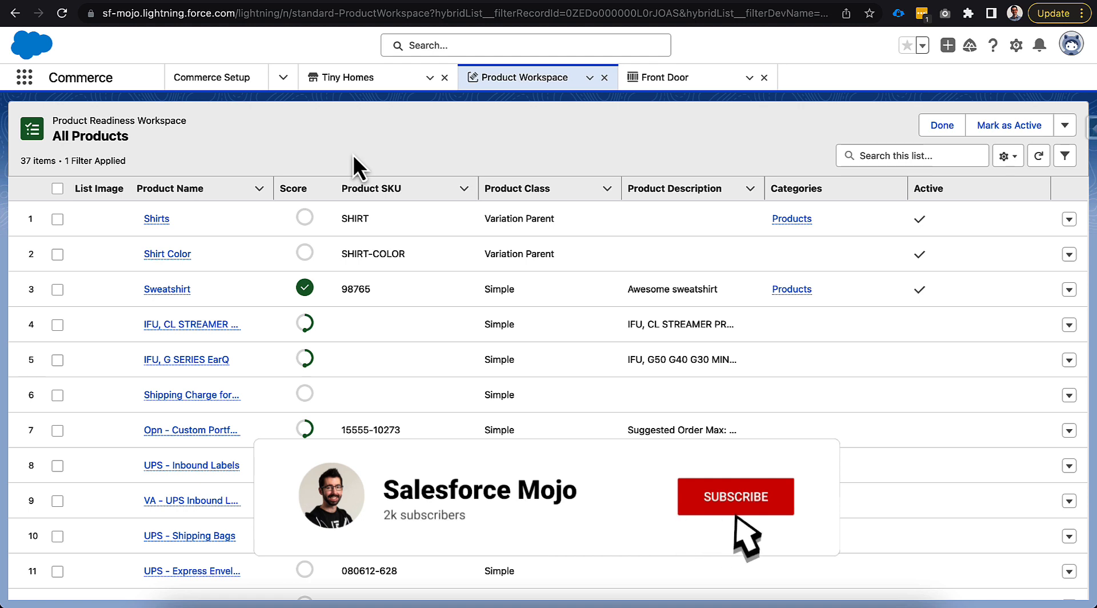
# Step: Close the Readiness Details panel to return to the full 37-product list with scores
pyautogui.click(735, 497)
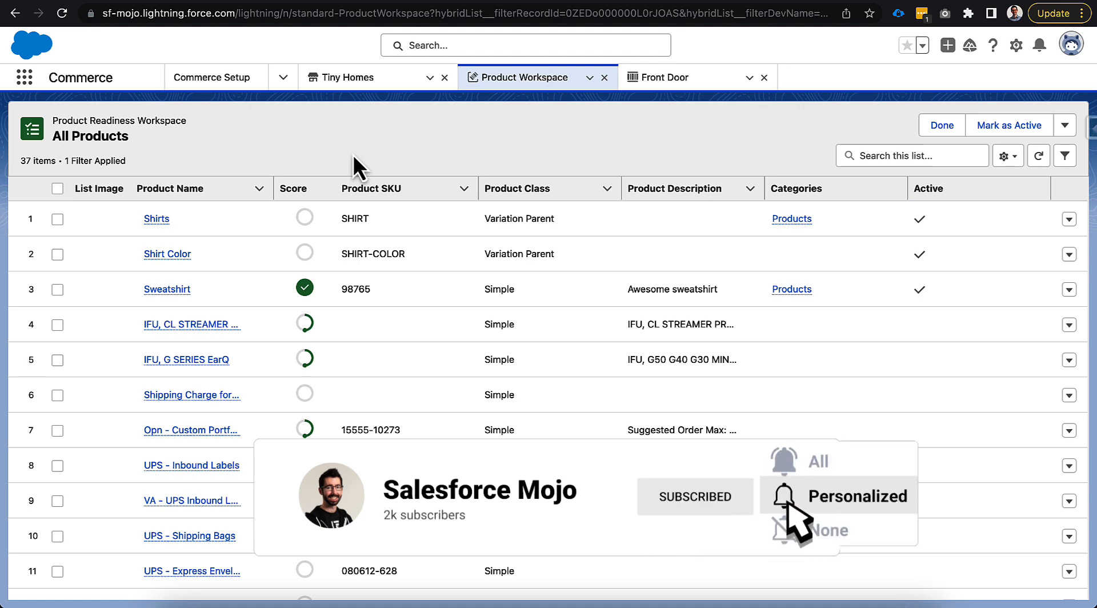